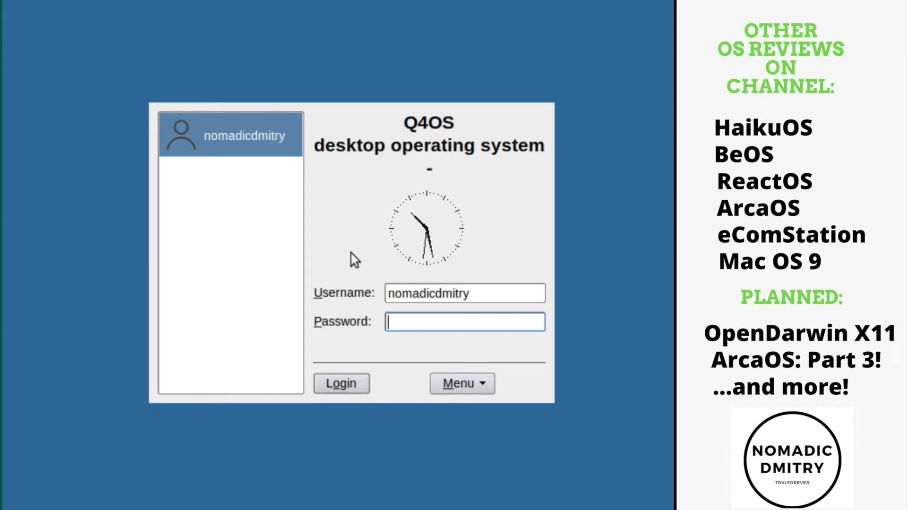
pyautogui.moveTo(373, 189)
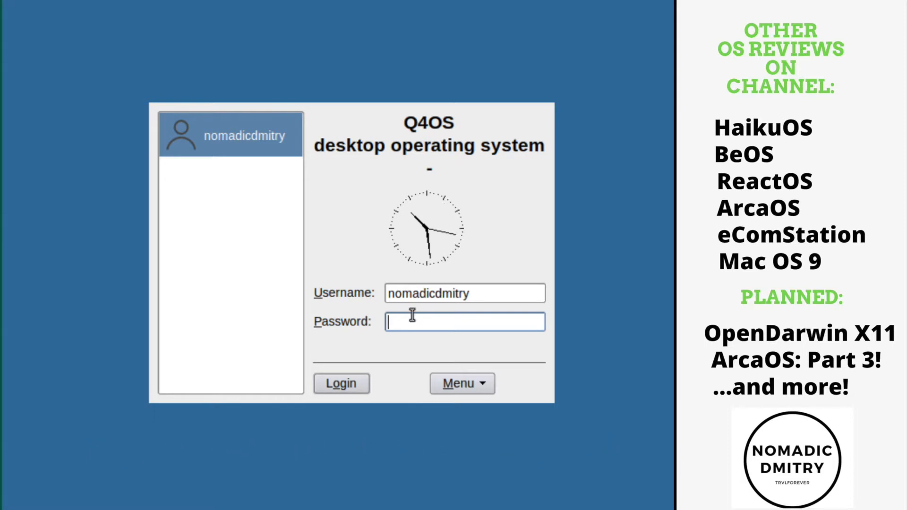
pyautogui.moveTo(423, 289)
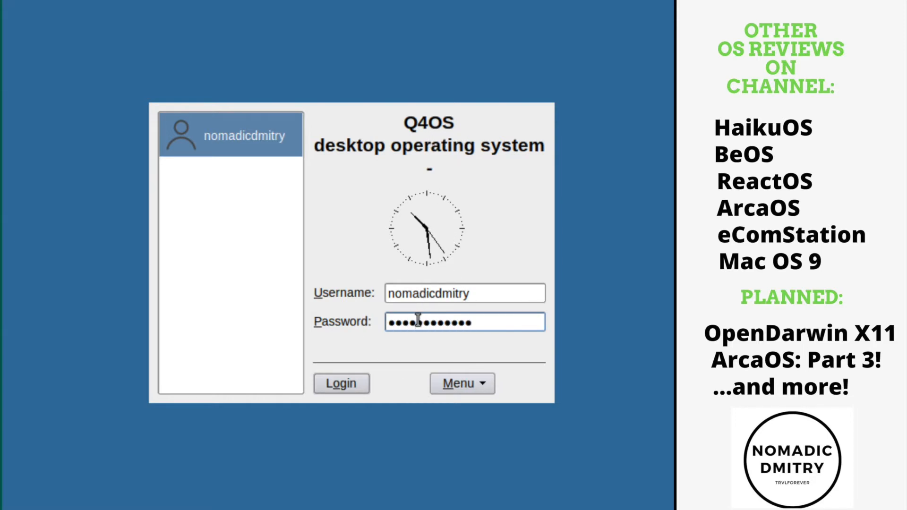
# Sign in to the Trinity desktop session and reach the desktop with the Welcome screen
pyautogui.click(341, 383)
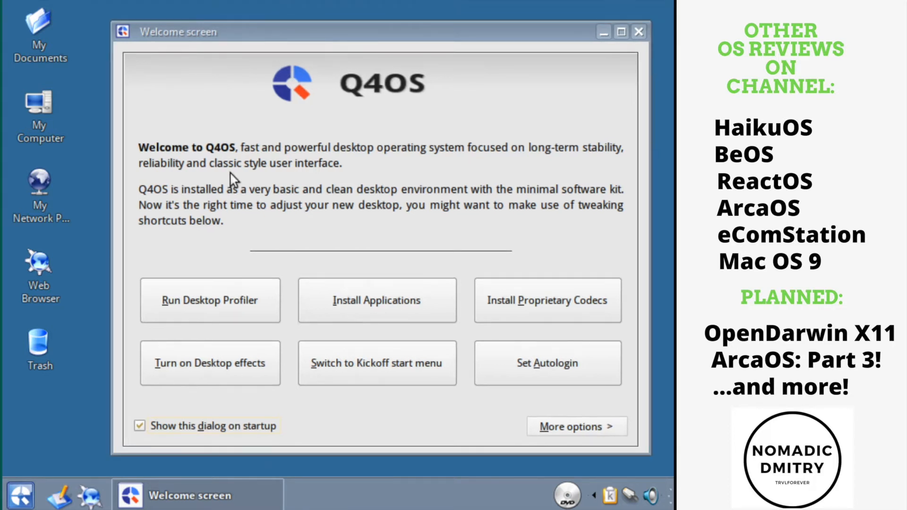
pyautogui.moveTo(449, 215)
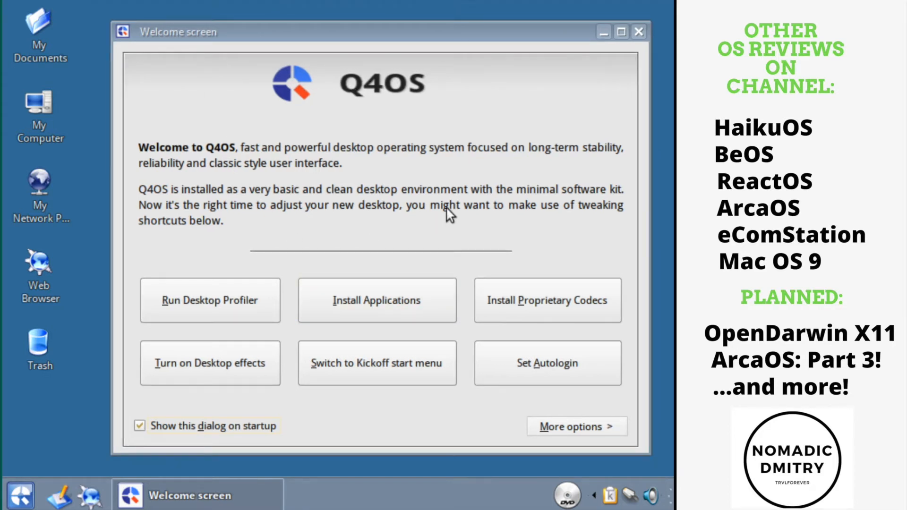
pyautogui.moveTo(35, 17)
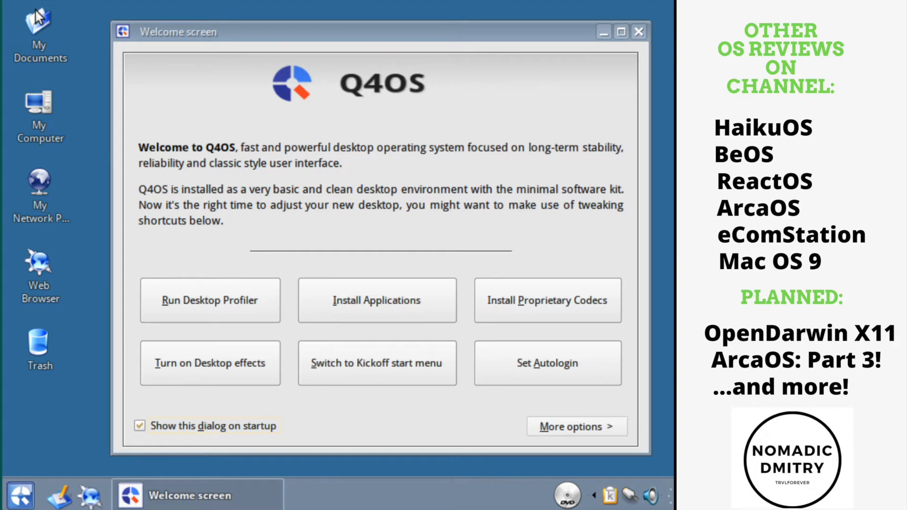
pyautogui.moveTo(39, 131)
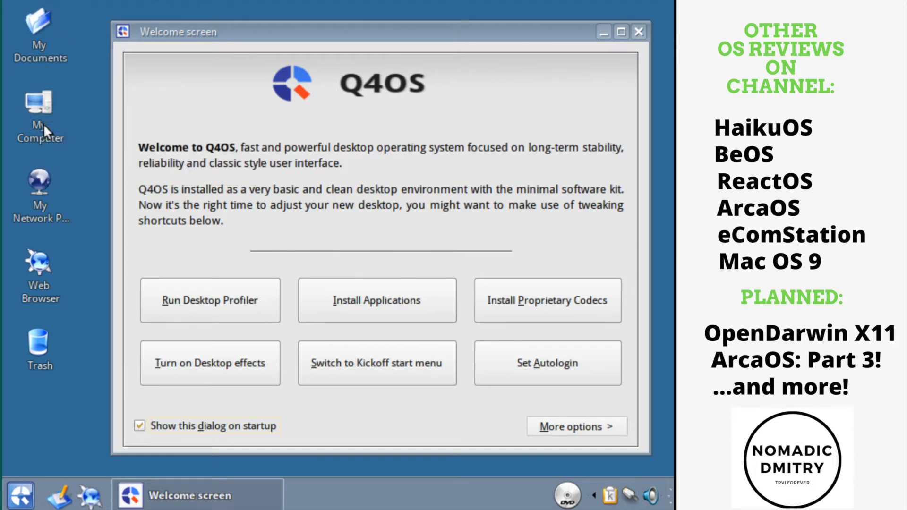
pyautogui.moveTo(40, 347)
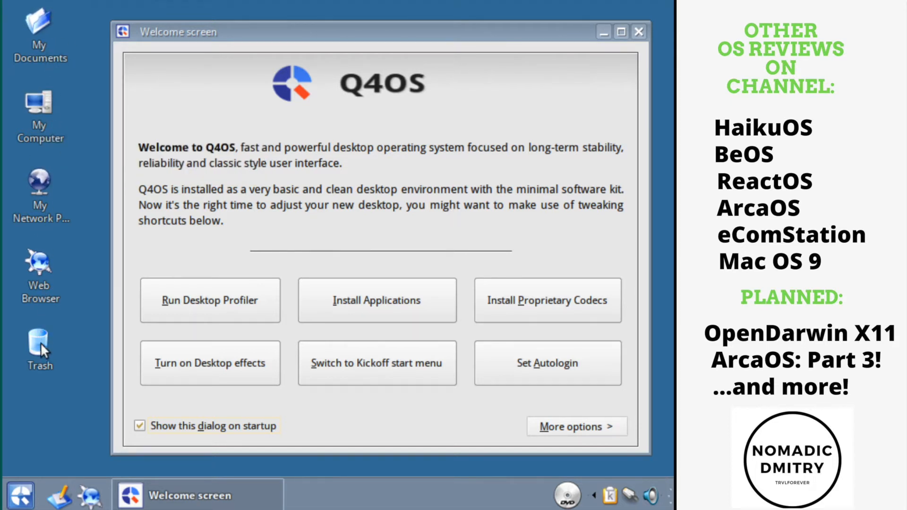
pyautogui.moveTo(39, 87)
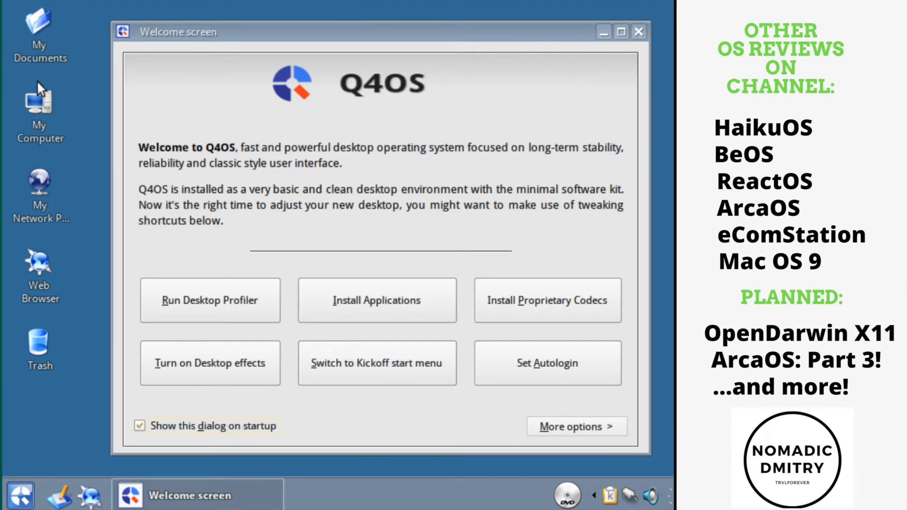
pyautogui.moveTo(44, 273)
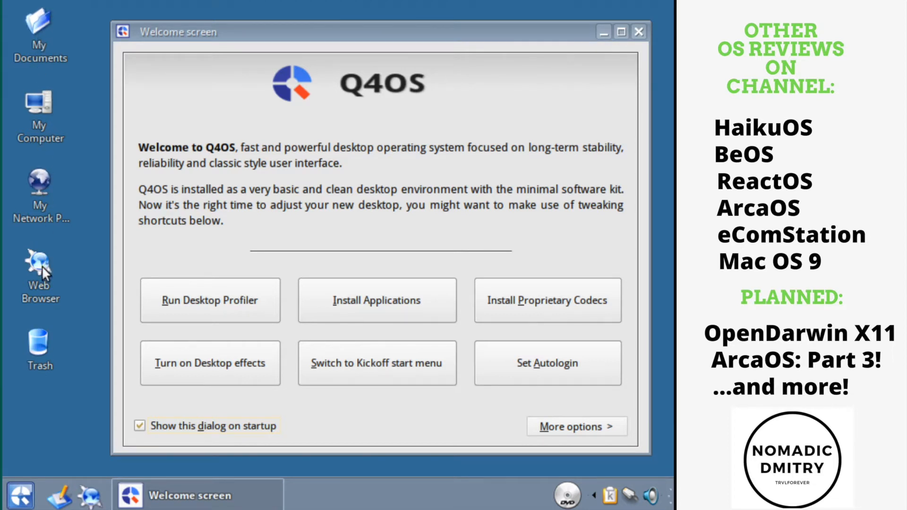
pyautogui.moveTo(39, 270)
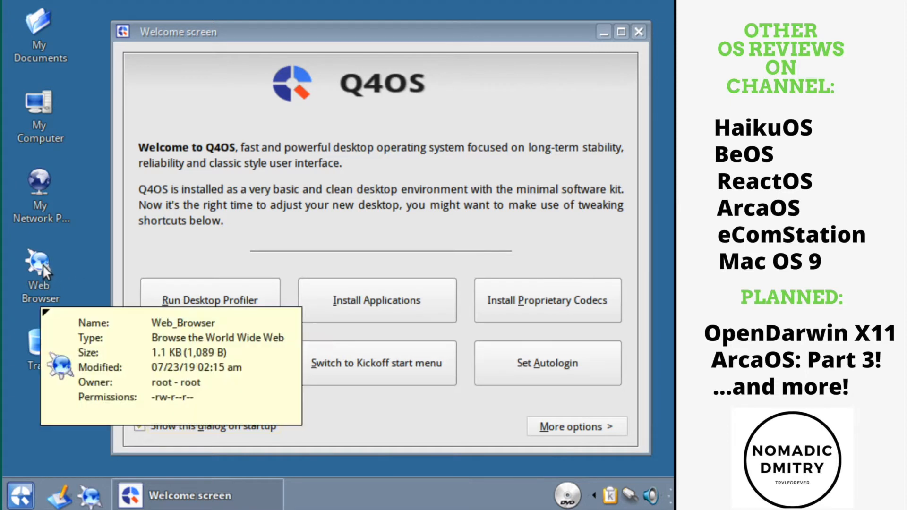
pyautogui.moveTo(22, 494)
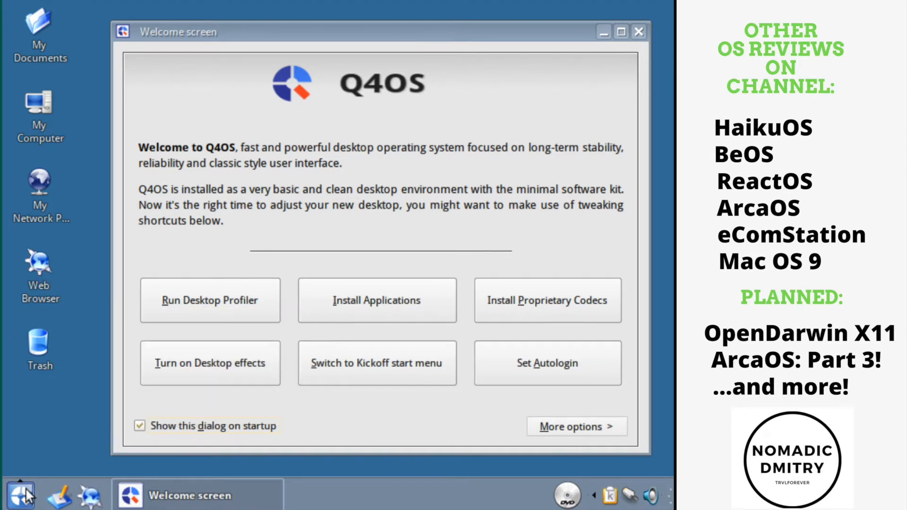
pyautogui.click(21, 495)
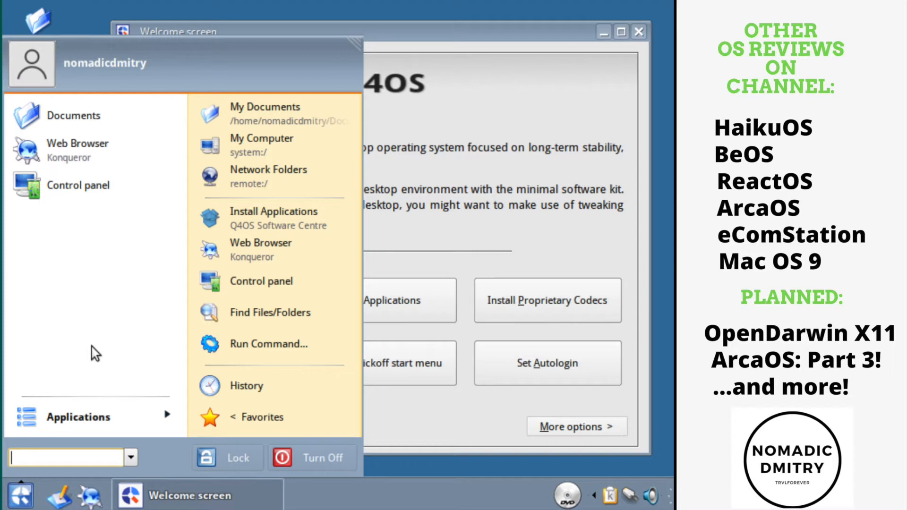
pyautogui.moveTo(93, 341)
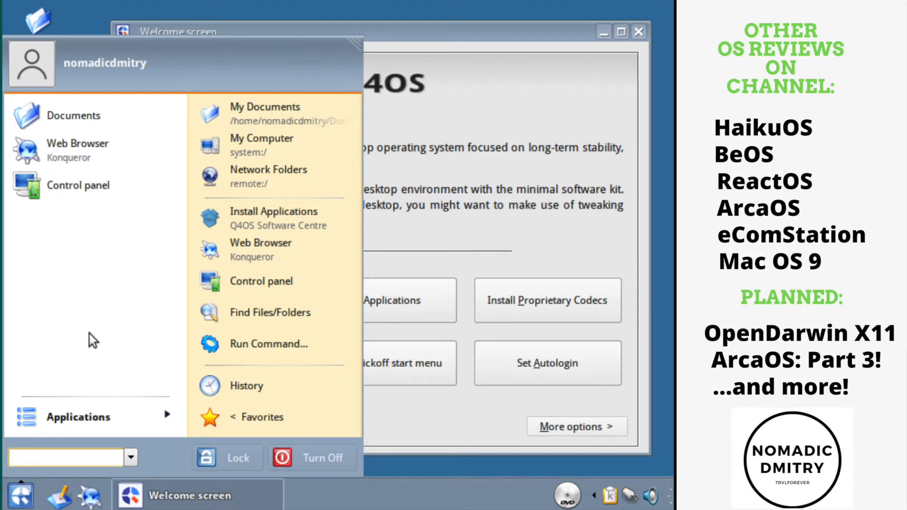
pyautogui.click(79, 417)
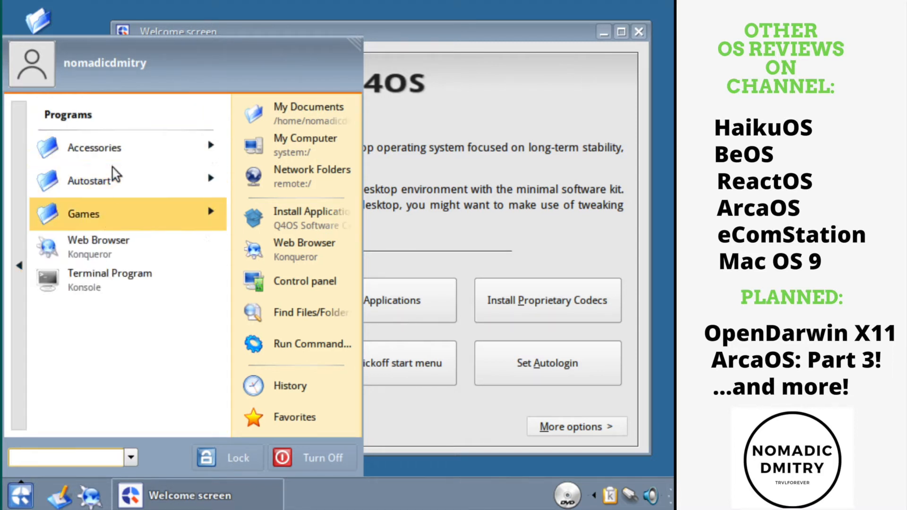
pyautogui.moveTo(24, 242)
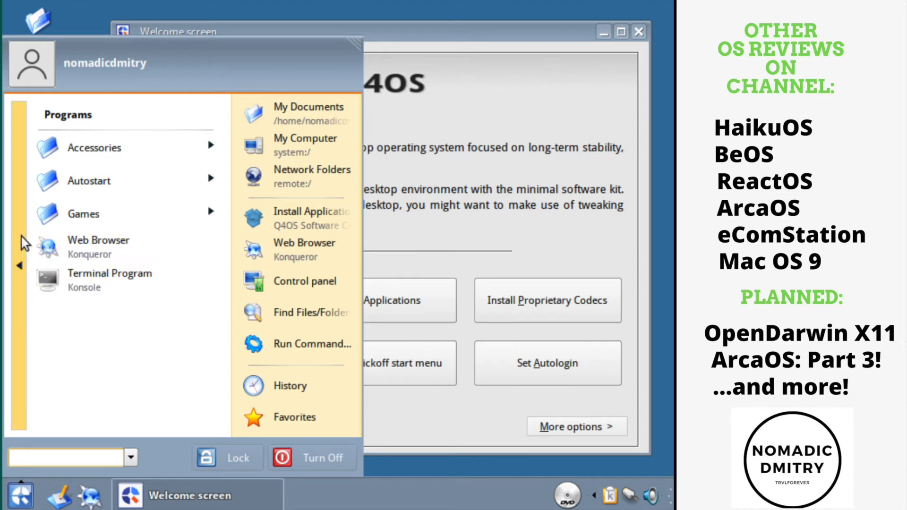
pyautogui.moveTo(57, 257)
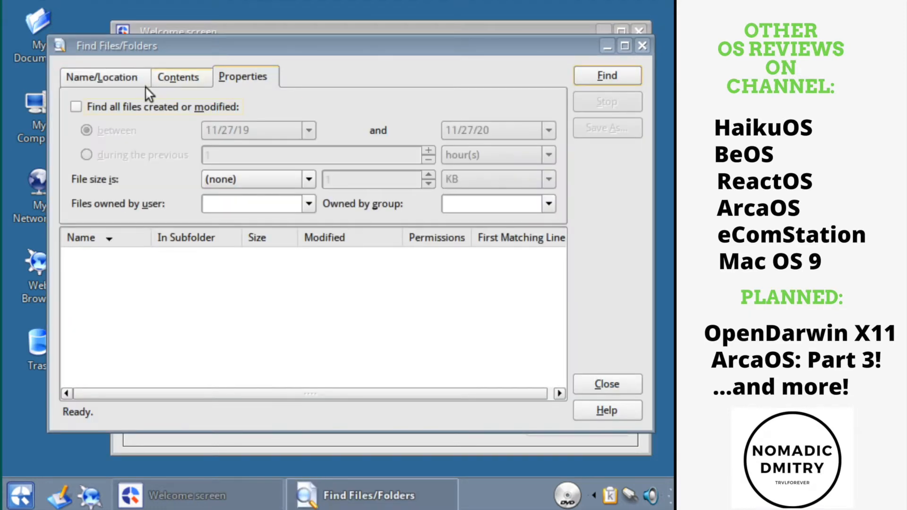
pyautogui.click(103, 76)
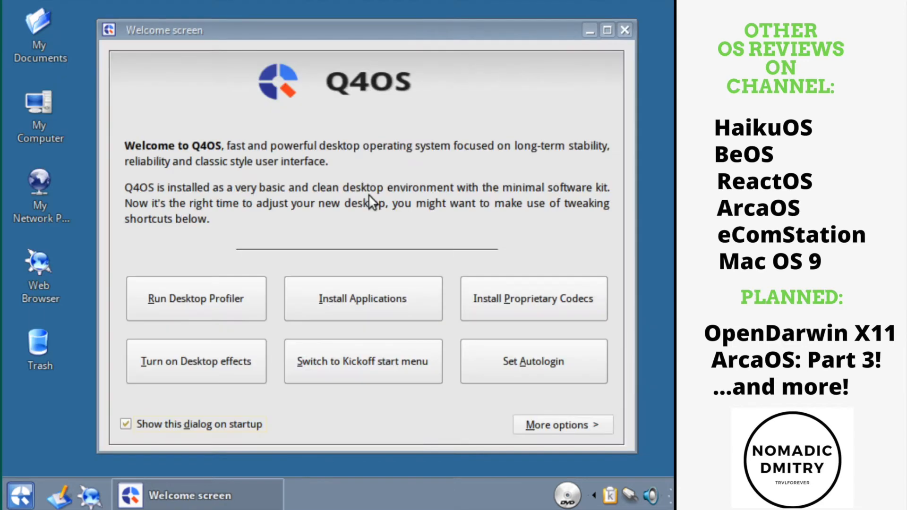
# Launch the Software Centre from the Welcome screen and try installing Chromium, triggering the no-profile warning
pyautogui.click(363, 299)
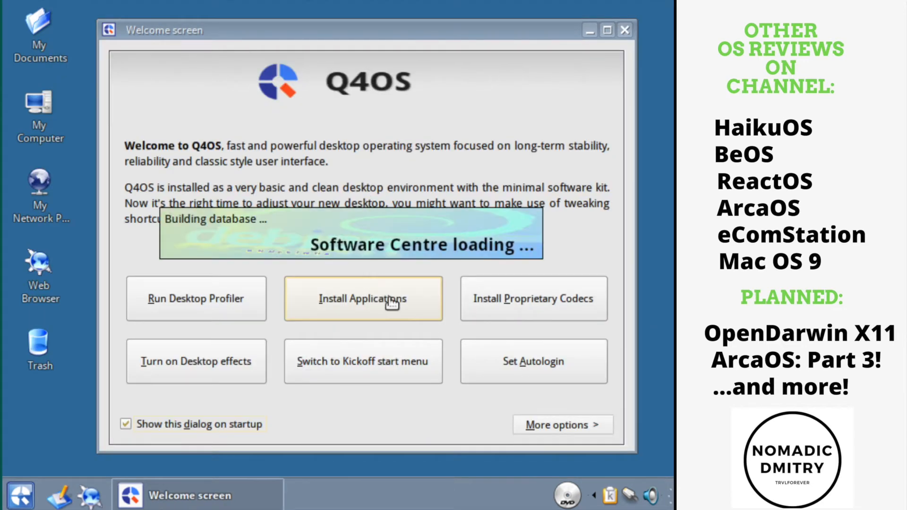
pyautogui.click(363, 298)
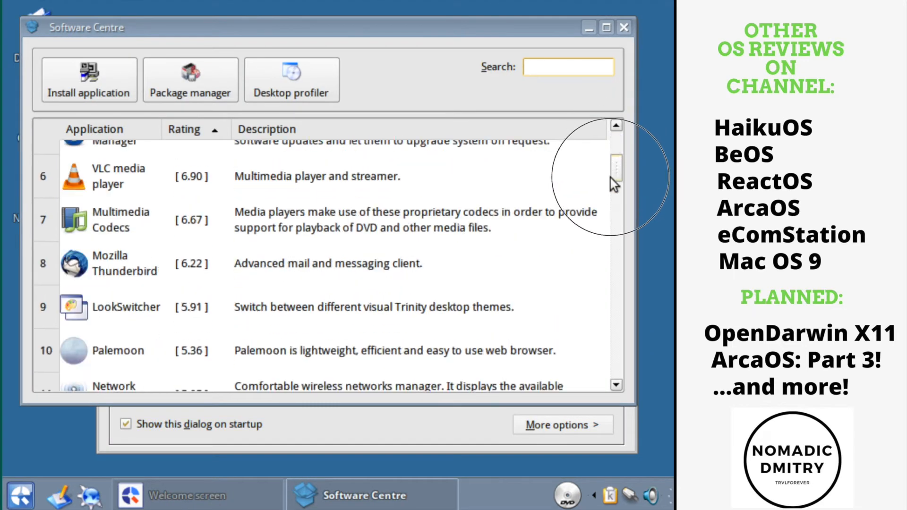
pyautogui.scroll(3)
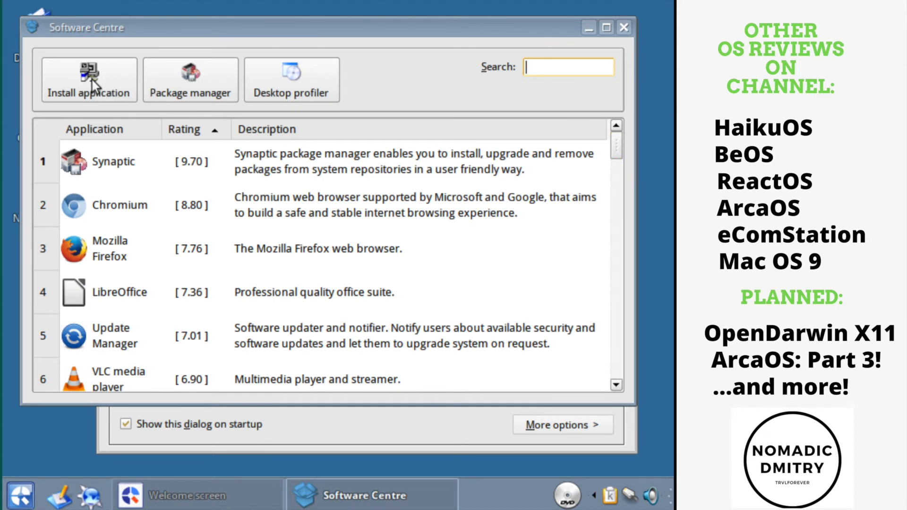
pyautogui.moveTo(93, 73)
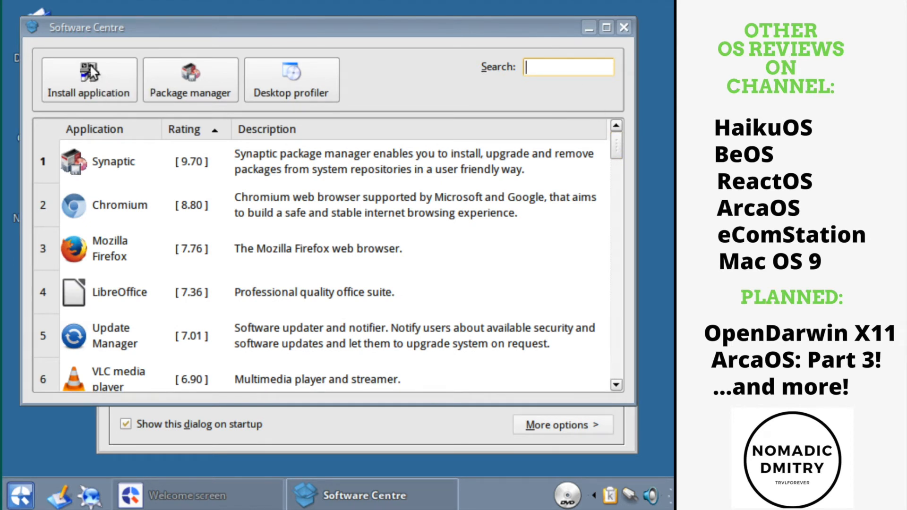
pyautogui.moveTo(196, 237)
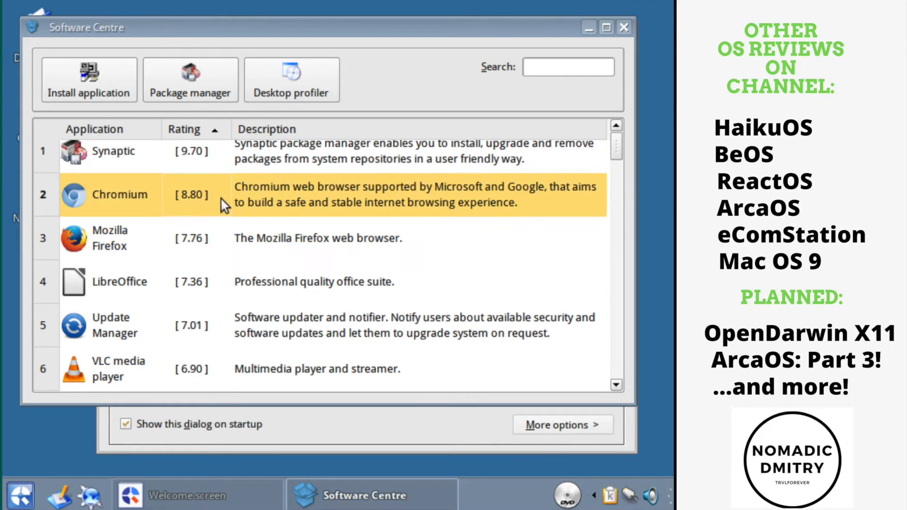
pyautogui.moveTo(90, 103)
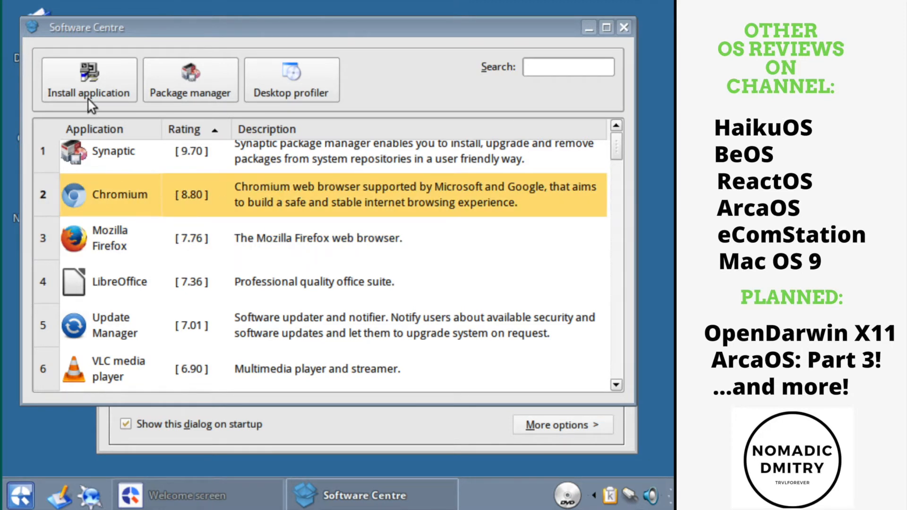
pyautogui.click(89, 80)
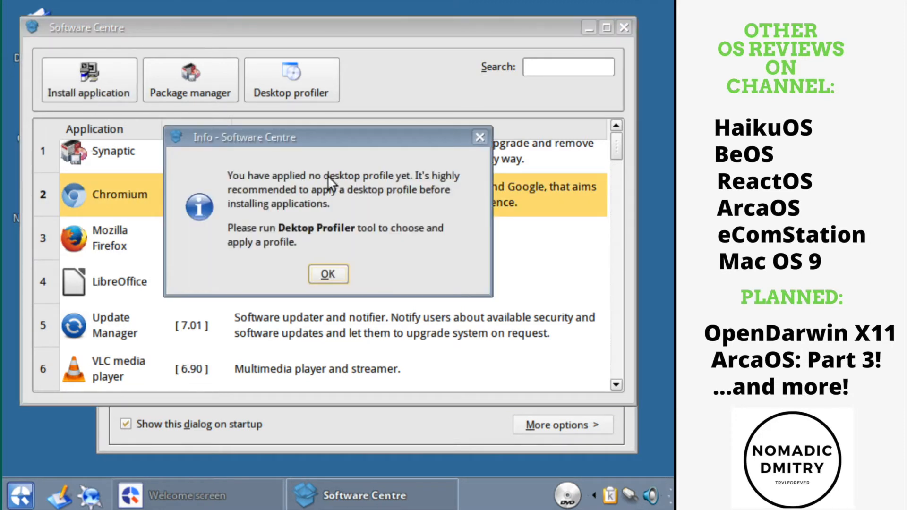
pyautogui.moveTo(359, 196)
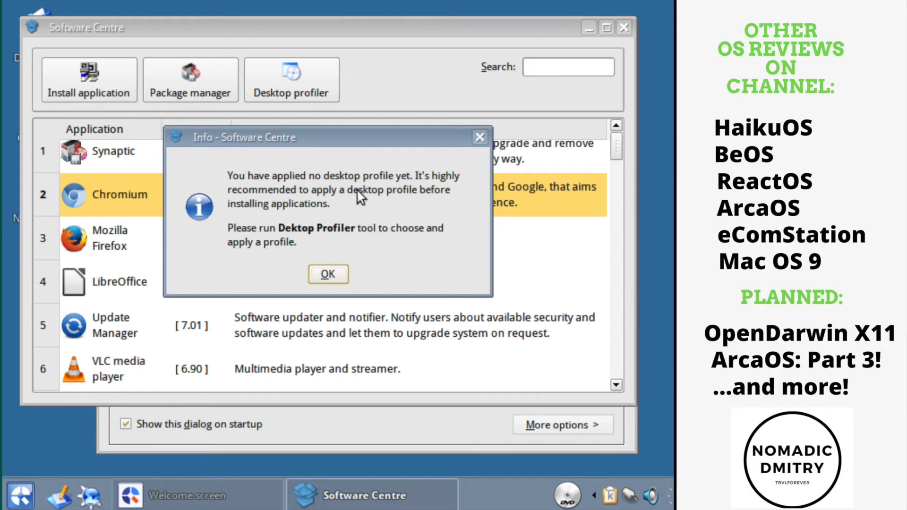
pyautogui.moveTo(328, 275)
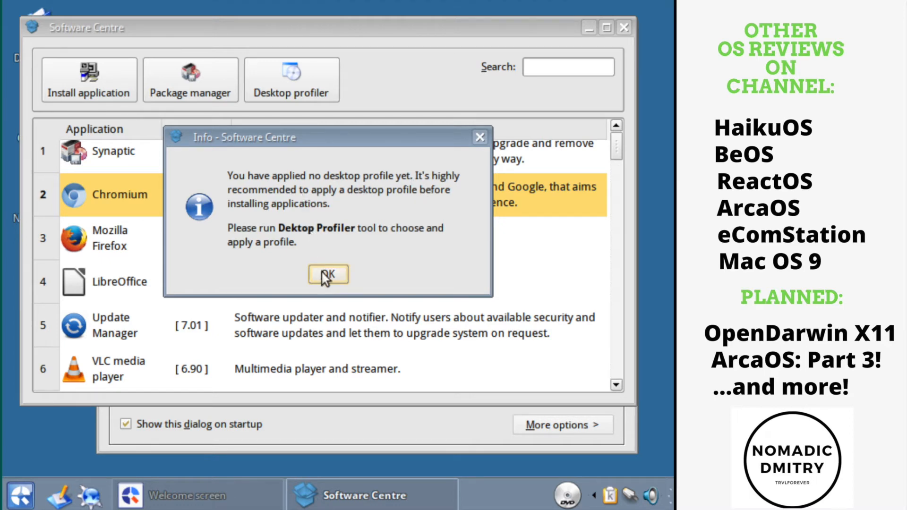
# Dismiss the warning, start Desktop Profiler and pick the basic Q4OS desktop with common utilities
pyautogui.click(328, 274)
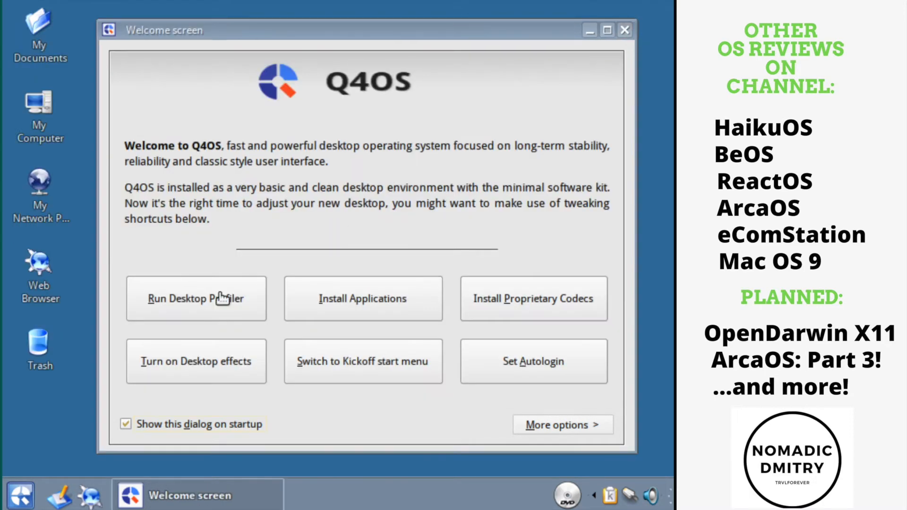
pyautogui.click(195, 299)
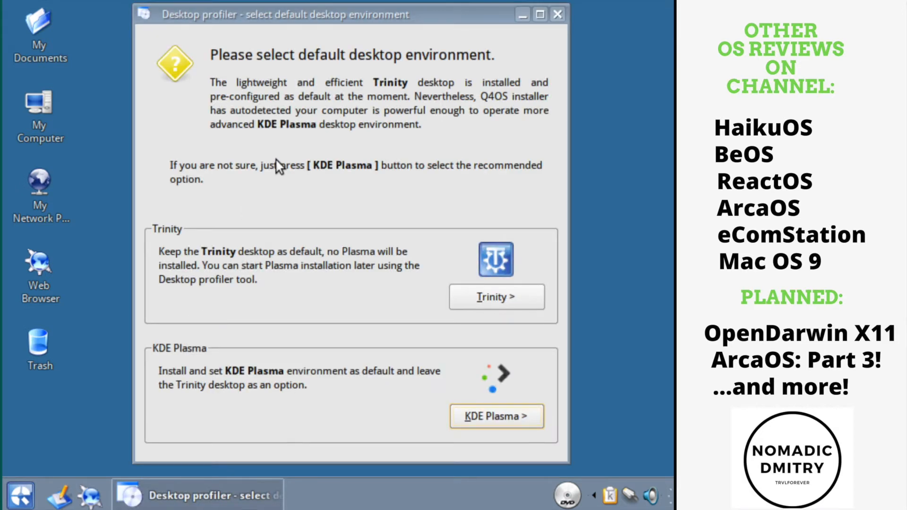
pyautogui.moveTo(352, 103)
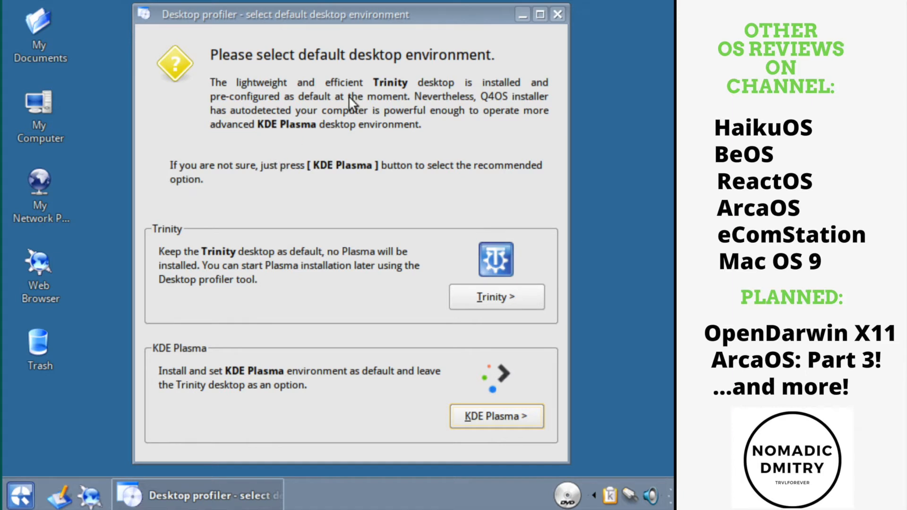
pyautogui.moveTo(409, 141)
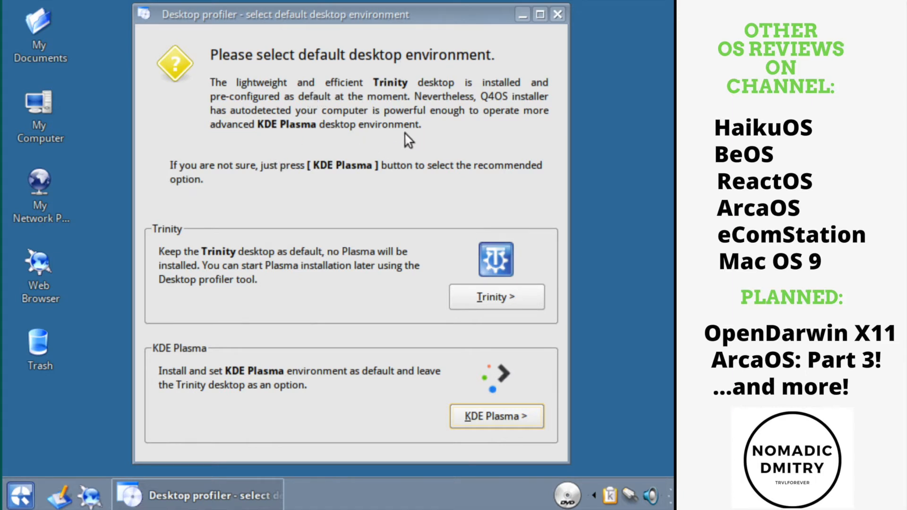
pyautogui.moveTo(481, 398)
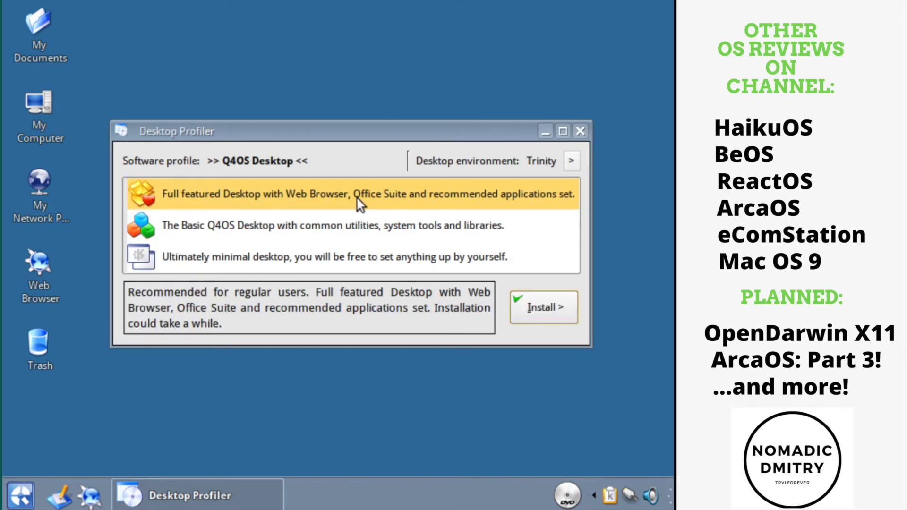
pyautogui.moveTo(357, 242)
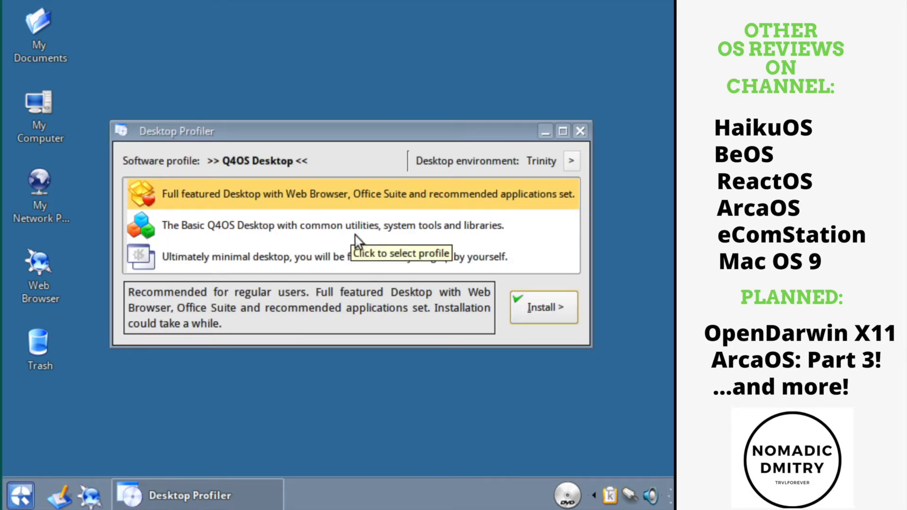
pyautogui.moveTo(327, 211)
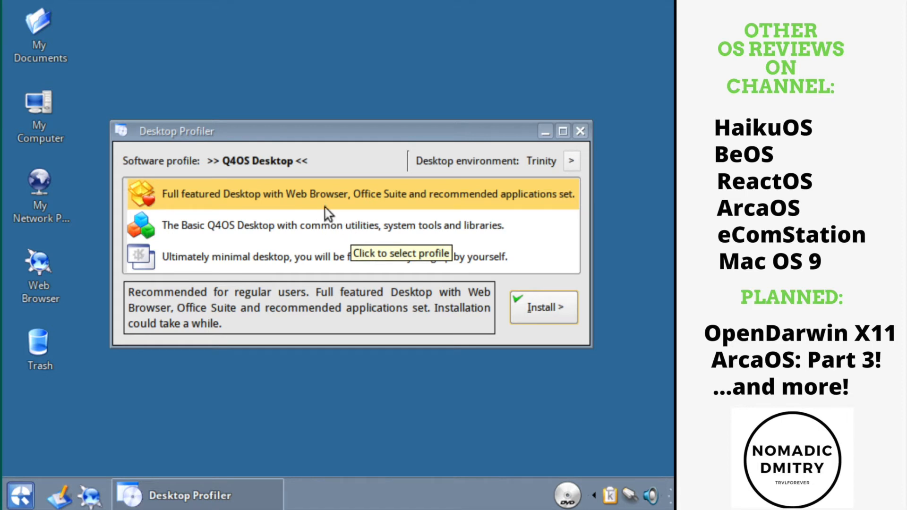
pyautogui.click(333, 226)
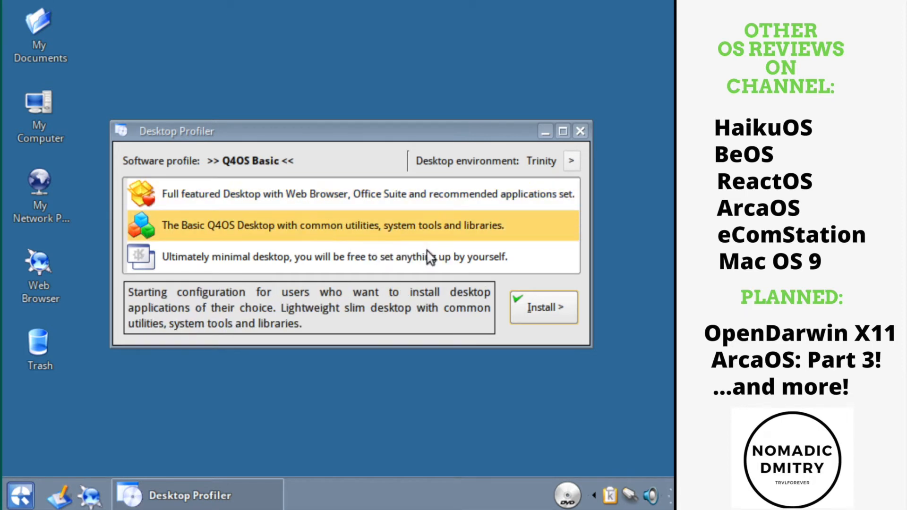
pyautogui.moveTo(498, 232)
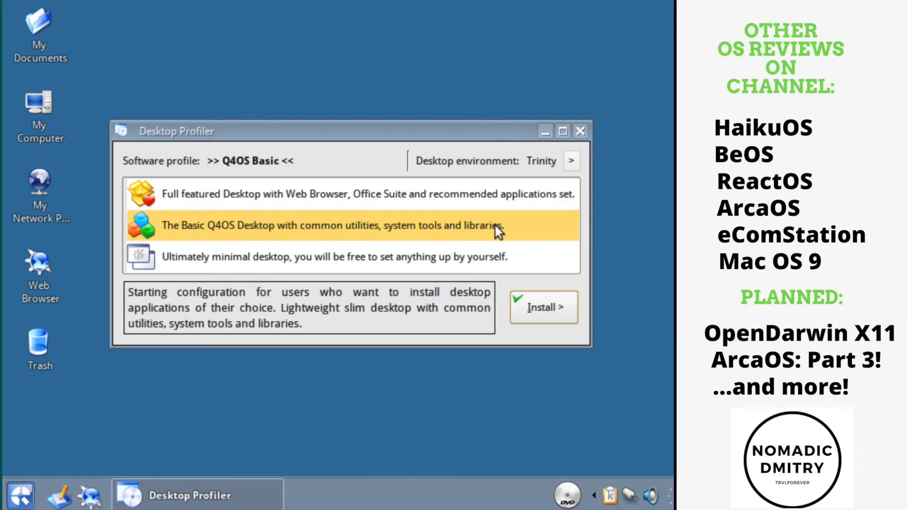
# Install the basic Q4OS profile, glancing at the K menu while the progress reaches 100%
pyautogui.click(542, 307)
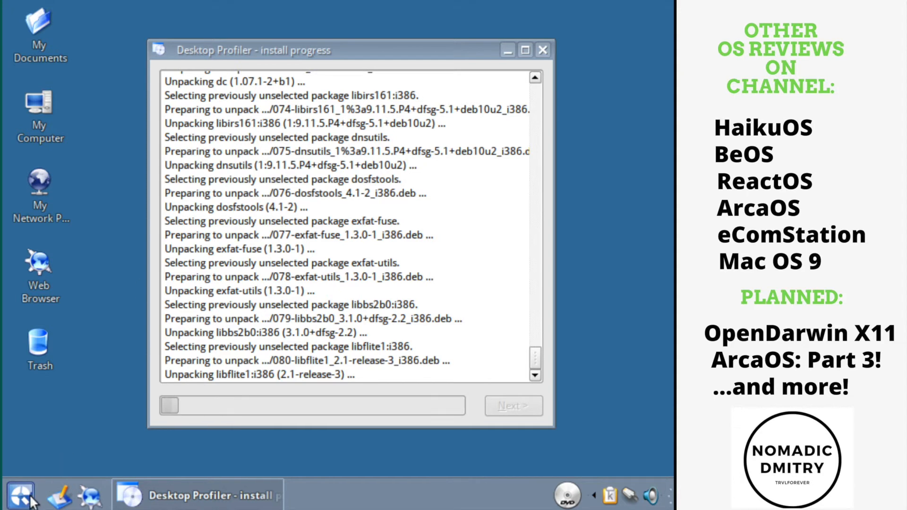
pyautogui.click(19, 494)
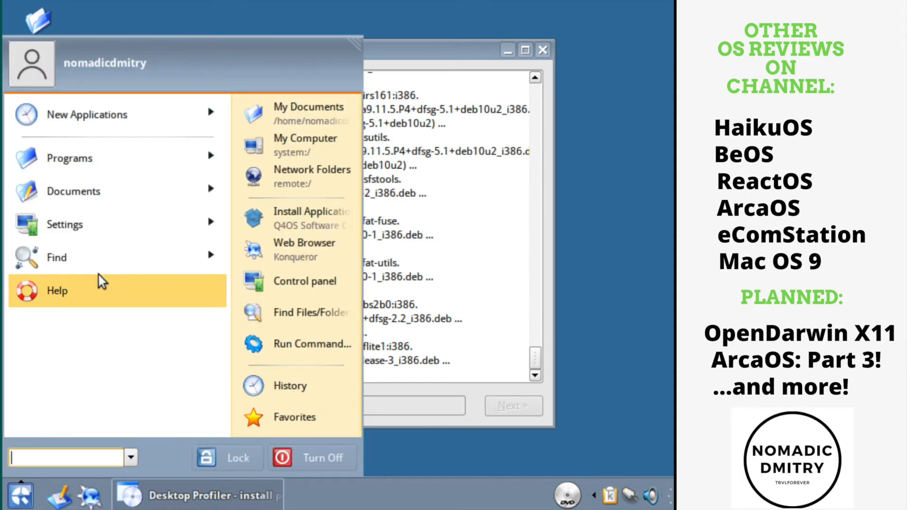
pyautogui.click(69, 157)
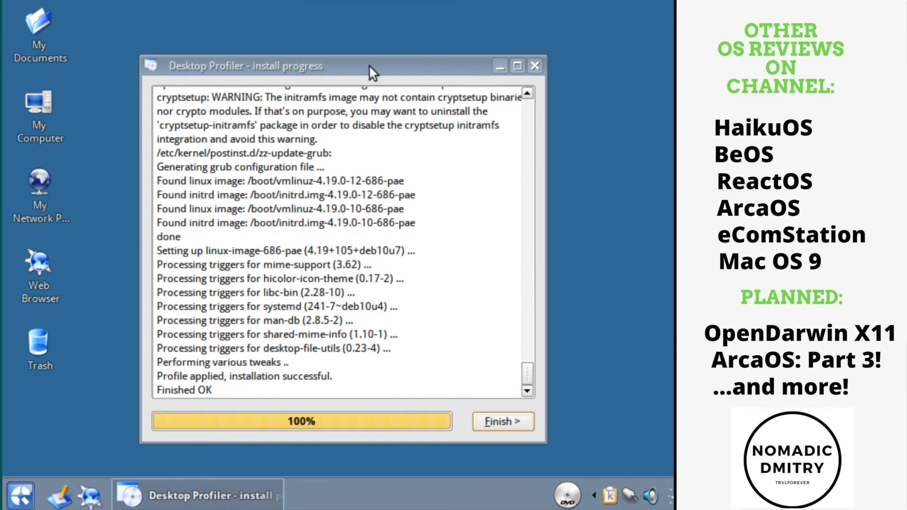
pyautogui.moveTo(501, 421)
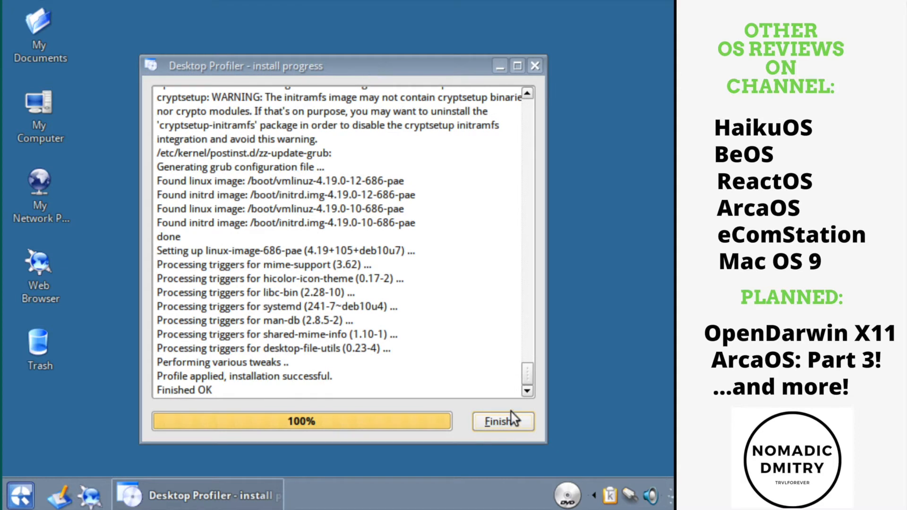
# Finish the profile installer and browse the full K menu through Programs > Accessories > Settings
pyautogui.click(501, 421)
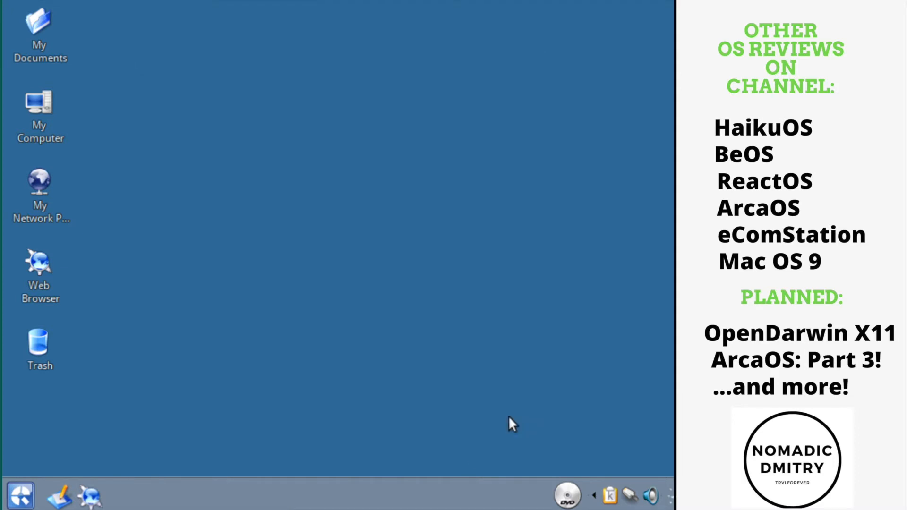
pyautogui.click(20, 494)
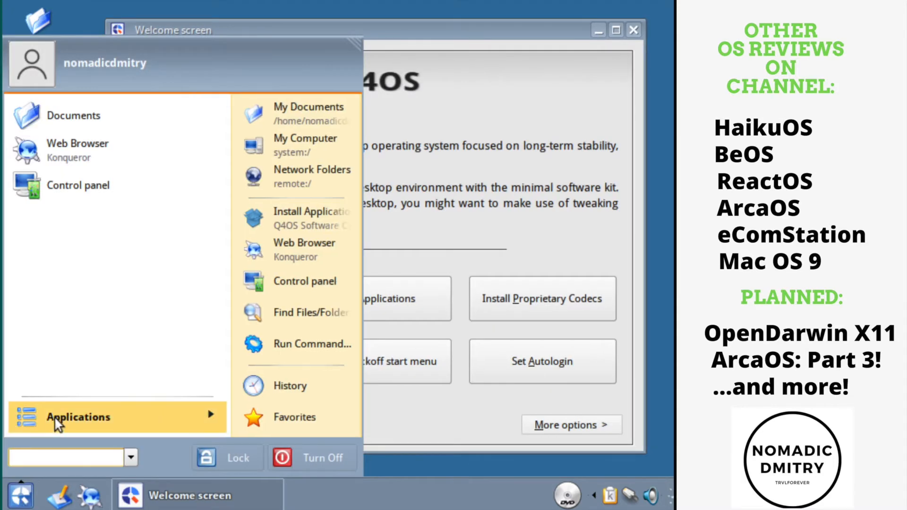
pyautogui.click(78, 416)
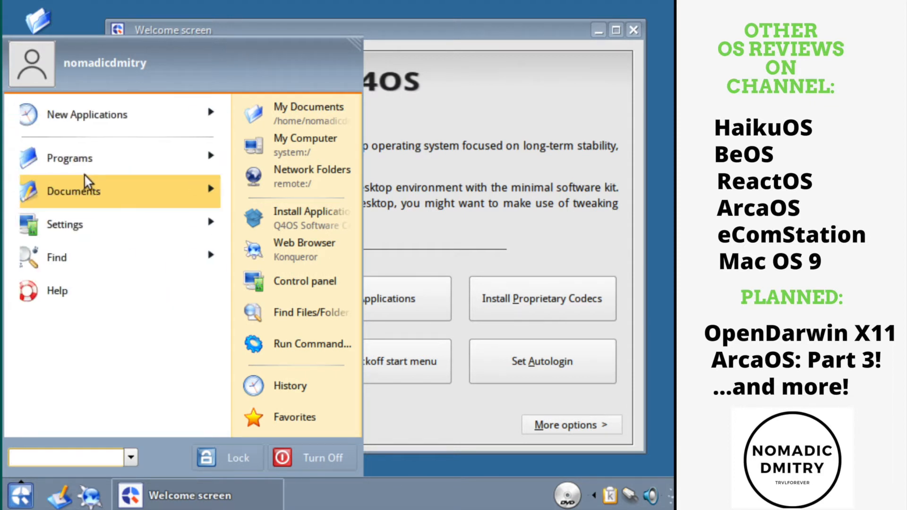
pyautogui.click(69, 158)
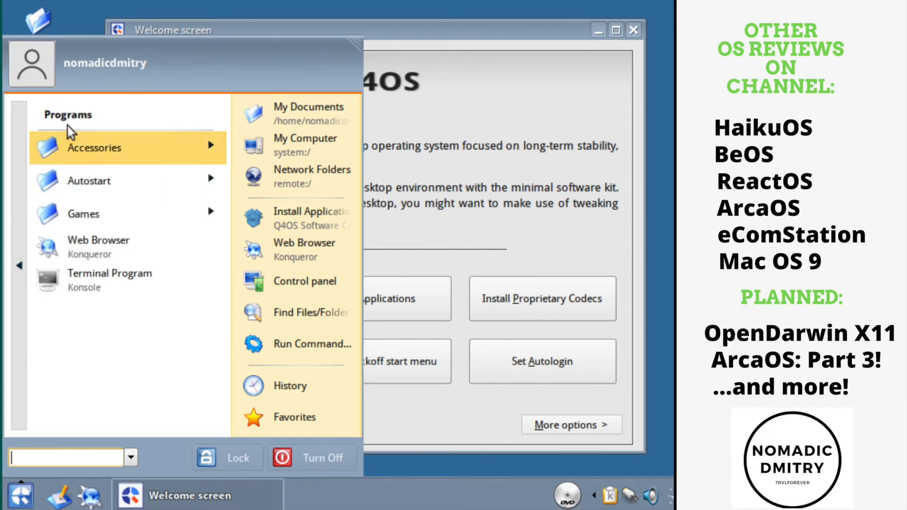
pyautogui.click(71, 141)
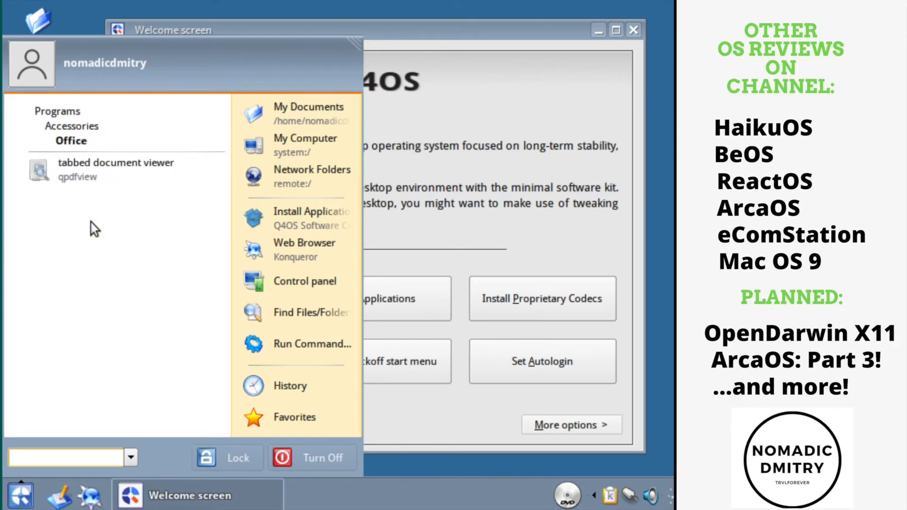
pyautogui.click(97, 141)
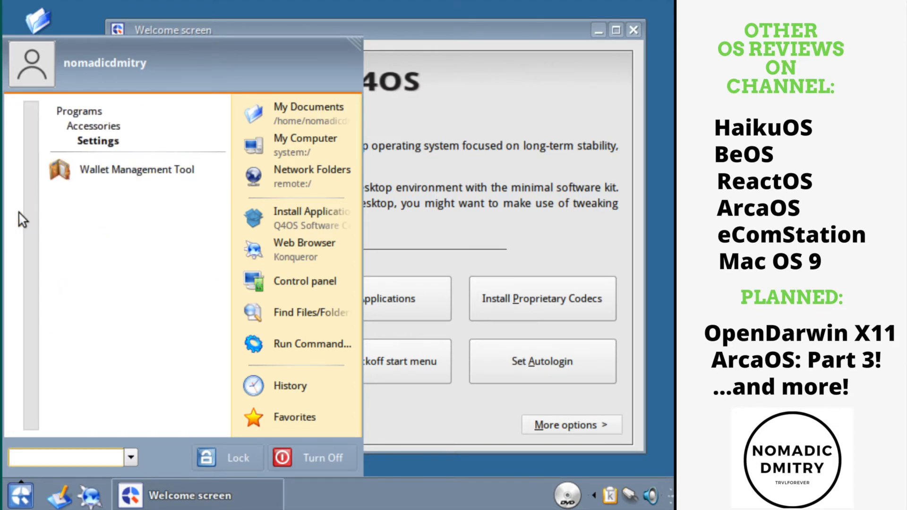
pyautogui.moveTo(25, 256)
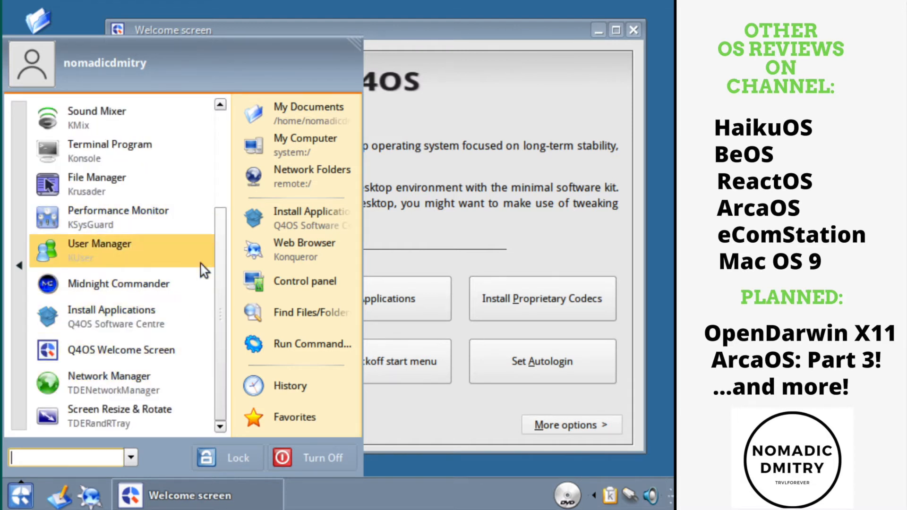
pyautogui.moveTo(120, 184)
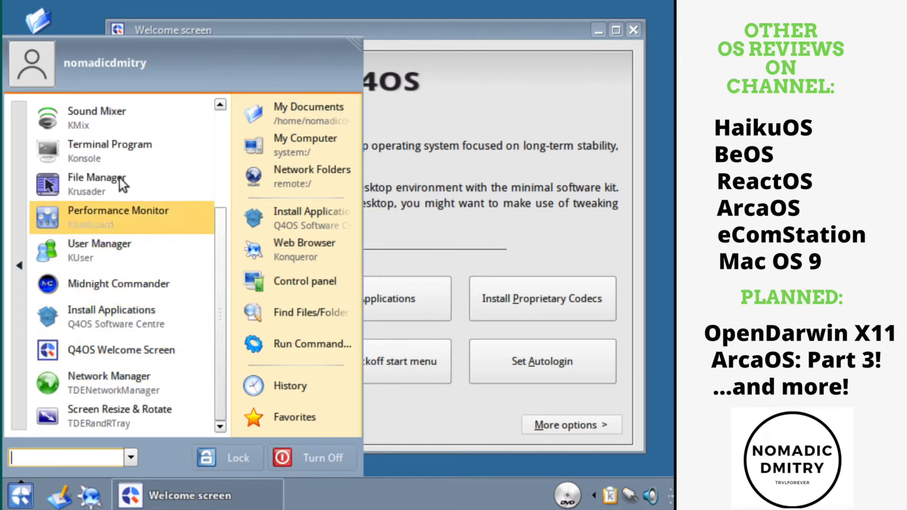
pyautogui.moveTo(104, 184)
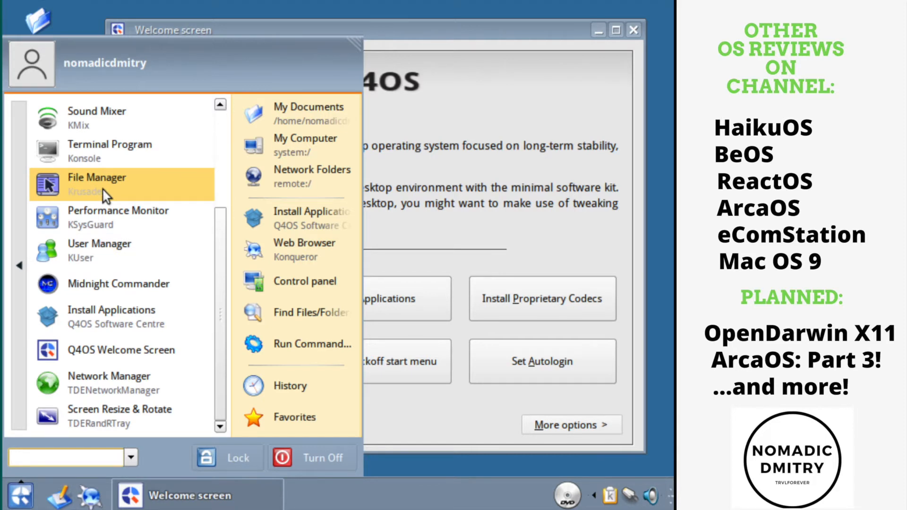
# Launch the Krusader file manager showing the home folder in both panes
pyautogui.click(96, 177)
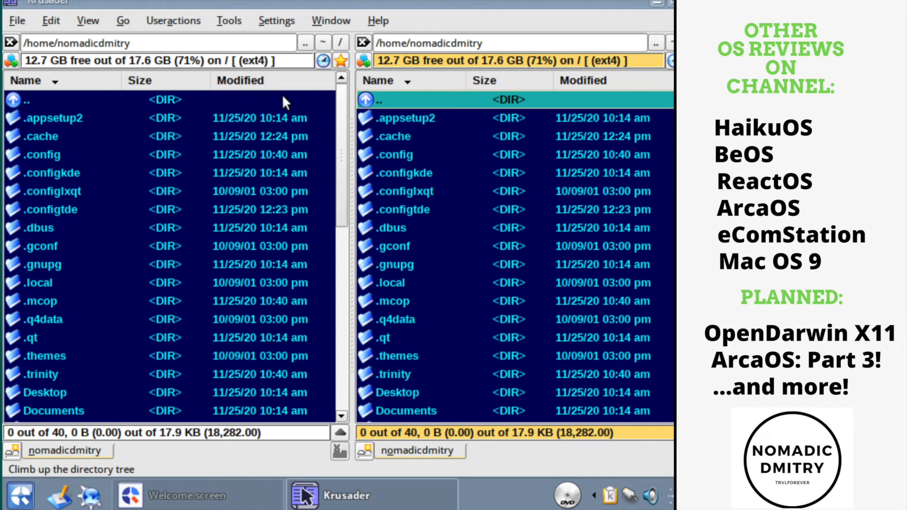
pyautogui.moveTo(392, 43)
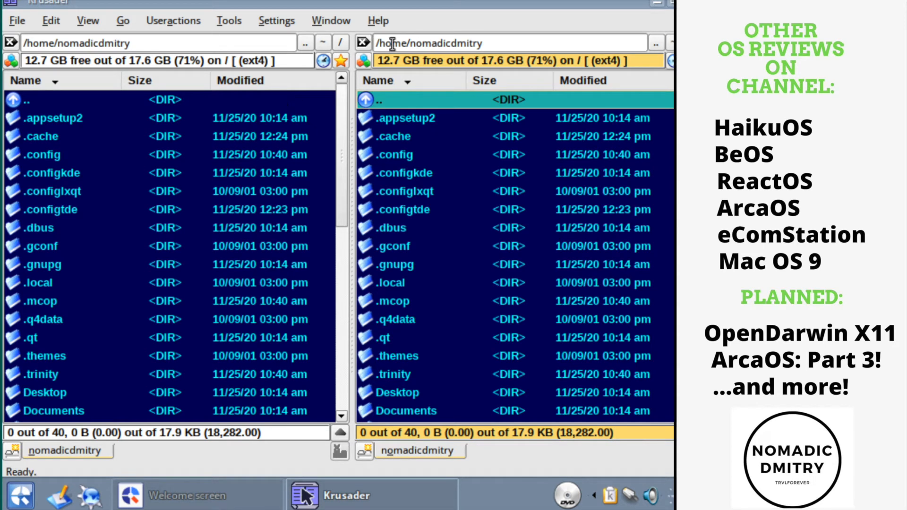
pyautogui.moveTo(607, 19)
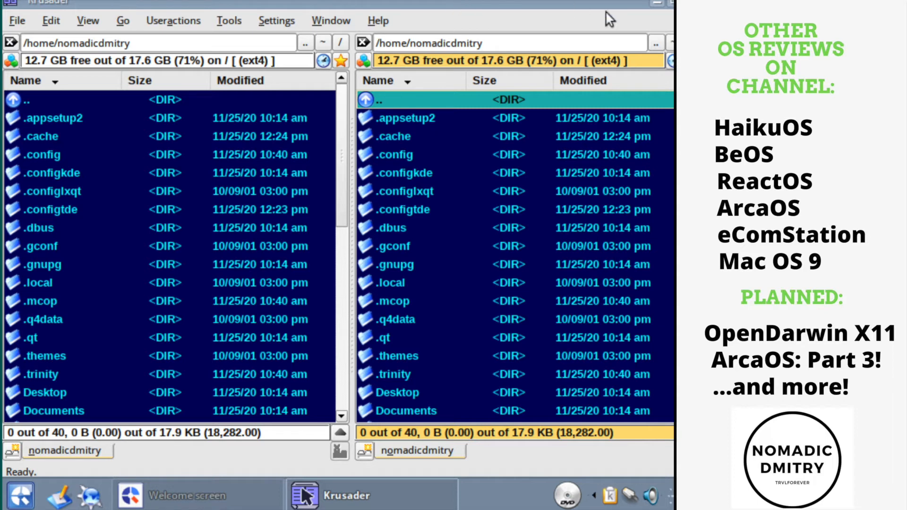
# Close Krusader, then launch Midnight Commander from Accessories > Utilities and close it
pyautogui.click(174, 495)
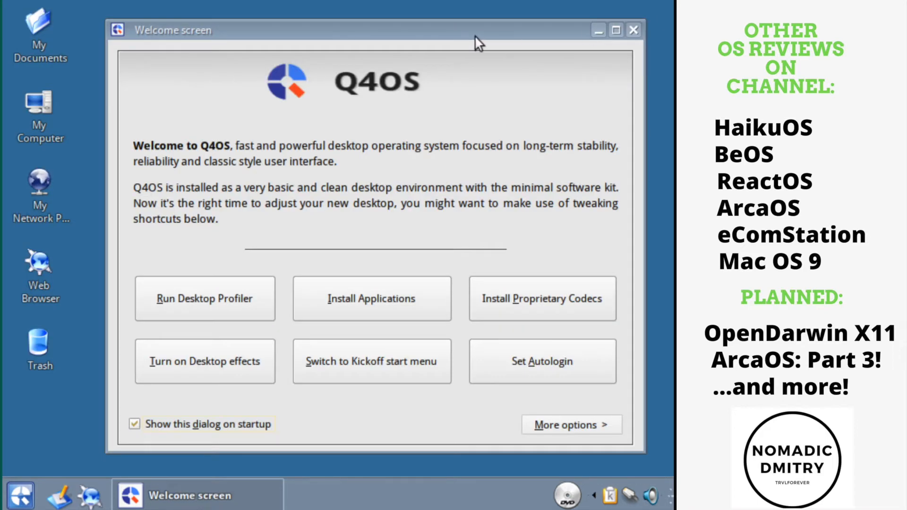
pyautogui.click(20, 494)
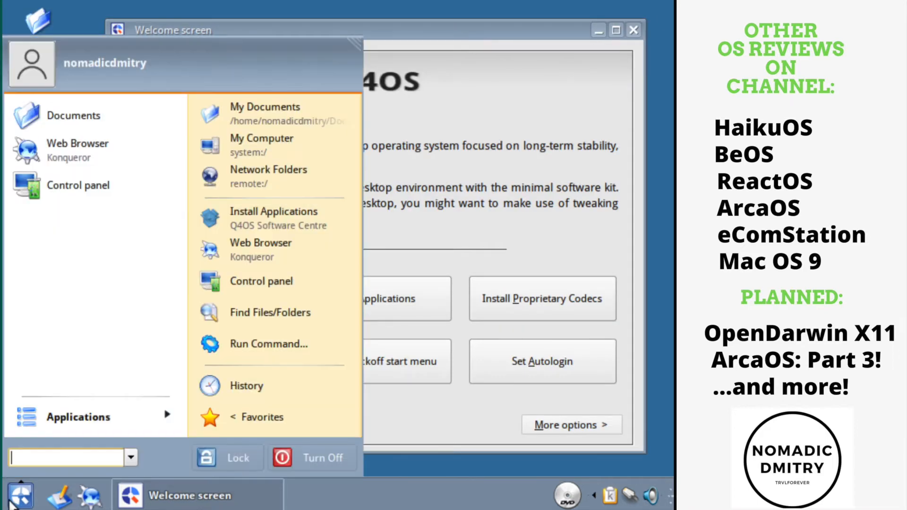
pyautogui.click(77, 417)
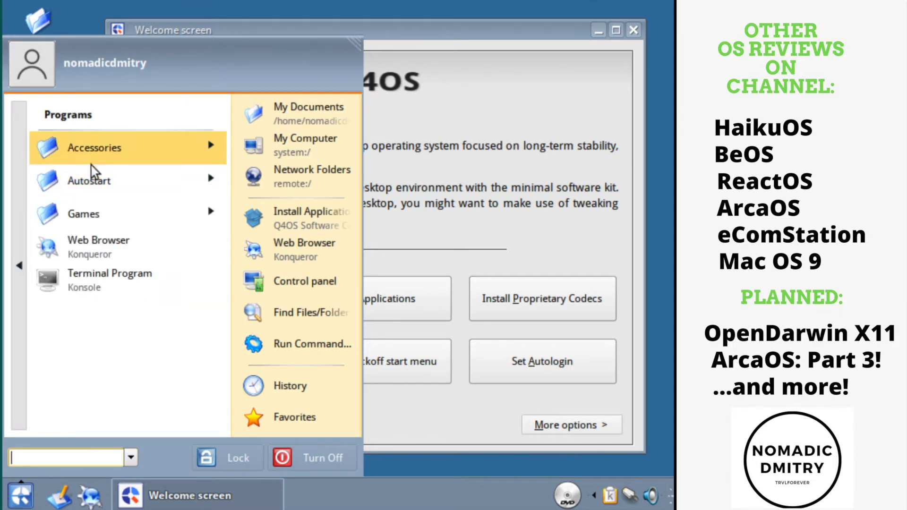
pyautogui.click(95, 147)
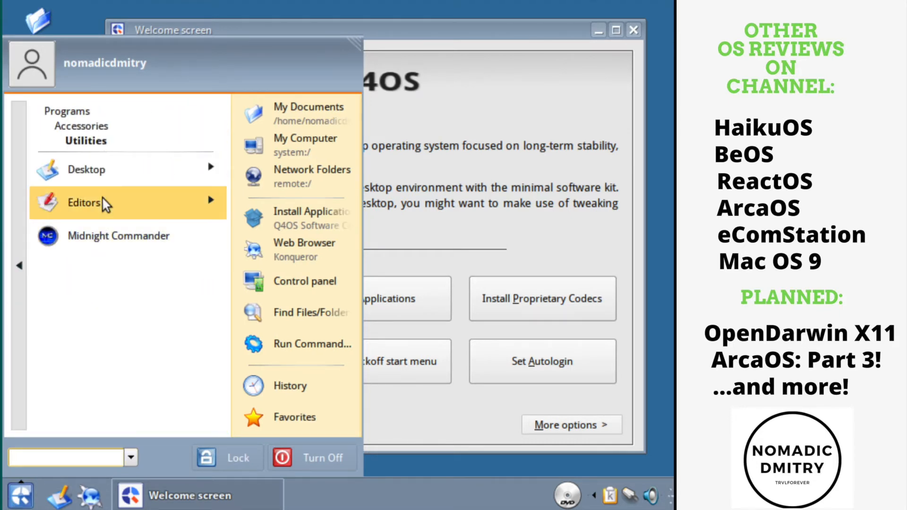
pyautogui.moveTo(119, 235)
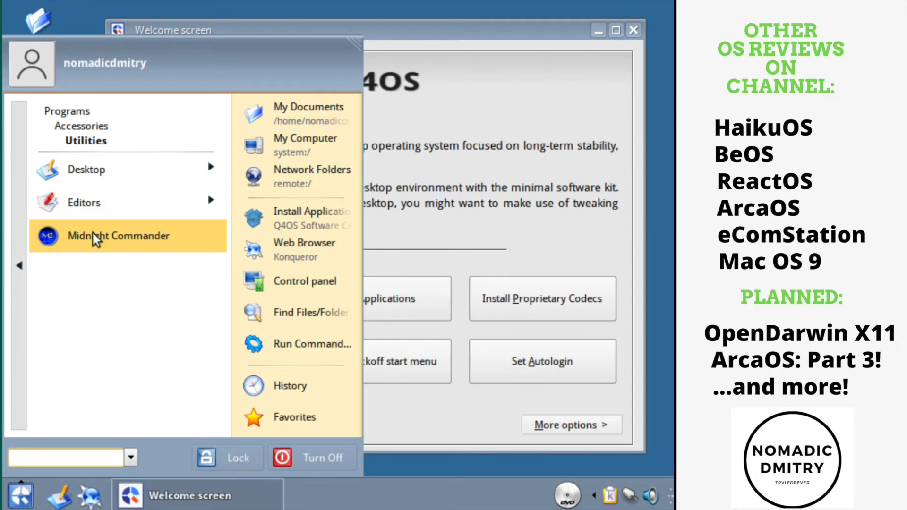
pyautogui.click(119, 236)
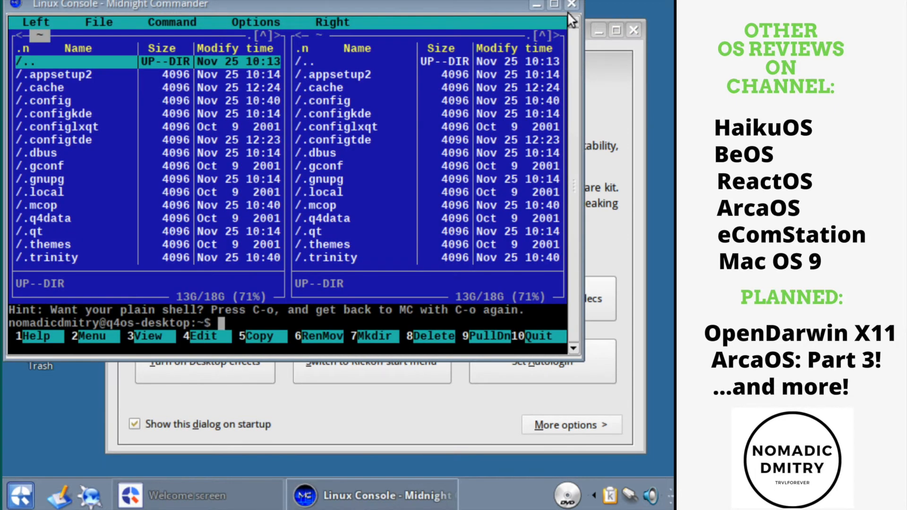
pyautogui.click(21, 494)
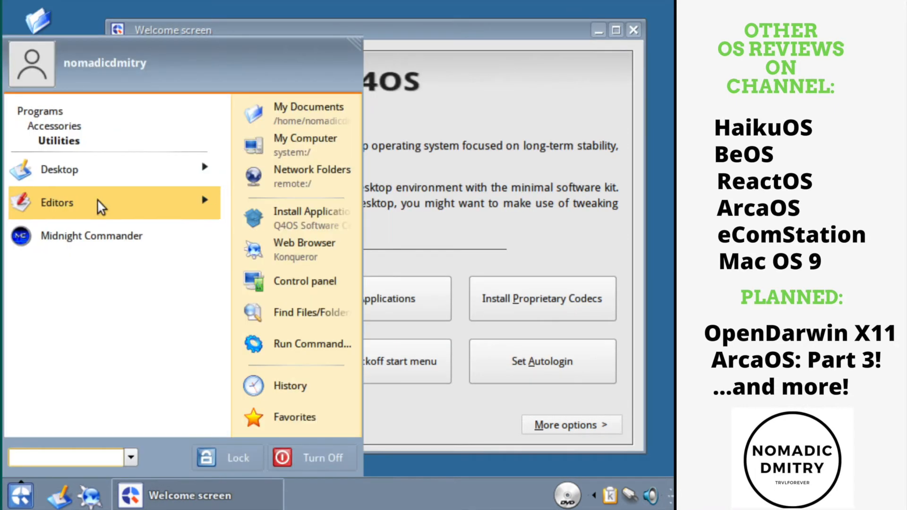
# Launch the KWrite text editor from Editors, close it and dismiss the menu
pyautogui.click(57, 202)
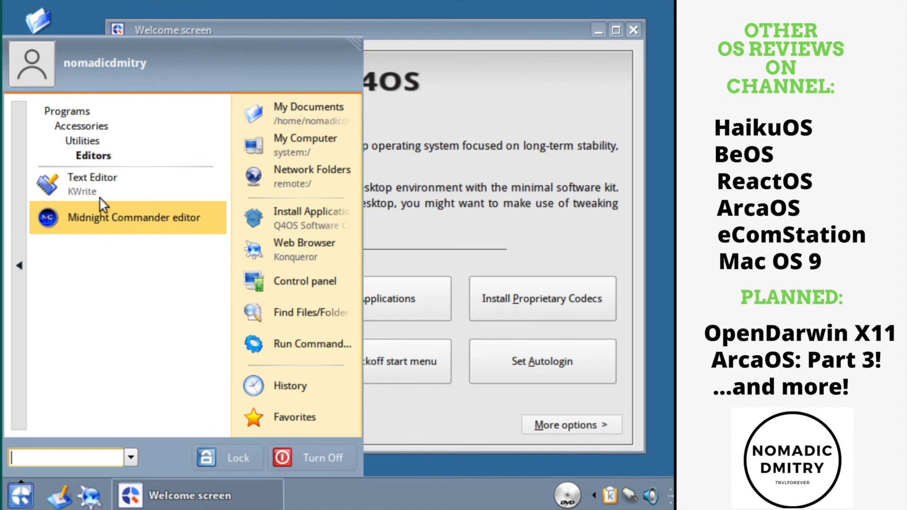
pyautogui.click(91, 184)
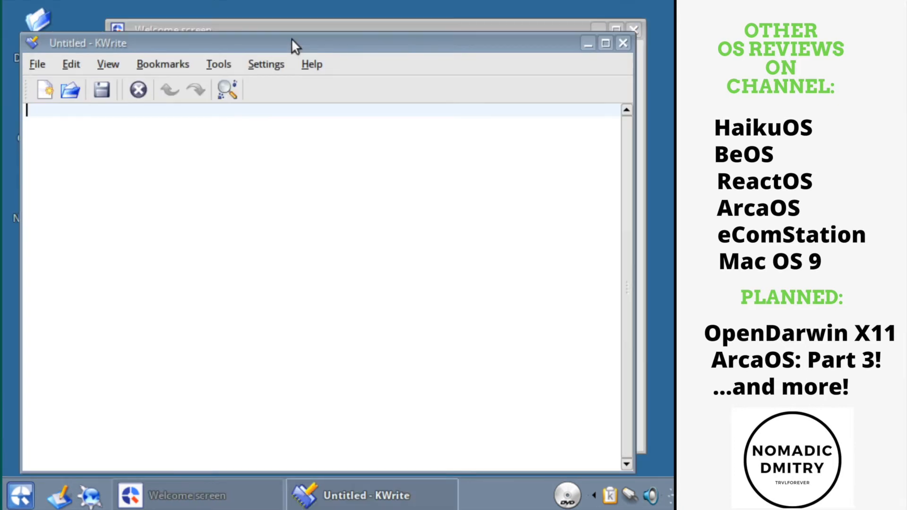
pyautogui.click(20, 494)
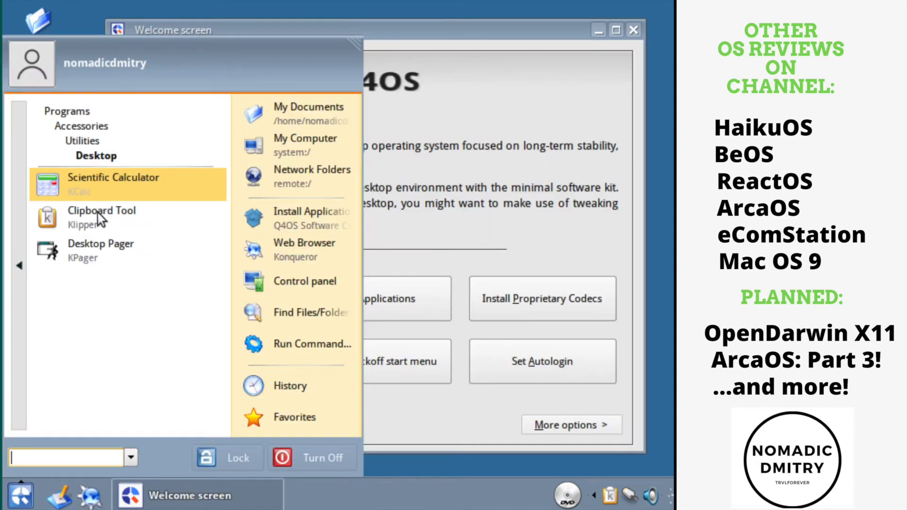
pyautogui.click(113, 184)
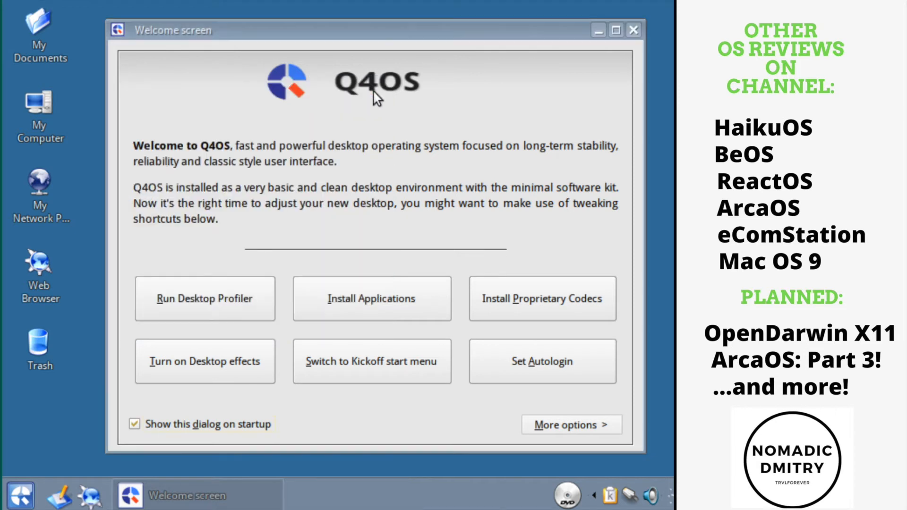
# Launch Control panel from the K menu and enter its Internet & Network category
pyautogui.click(20, 494)
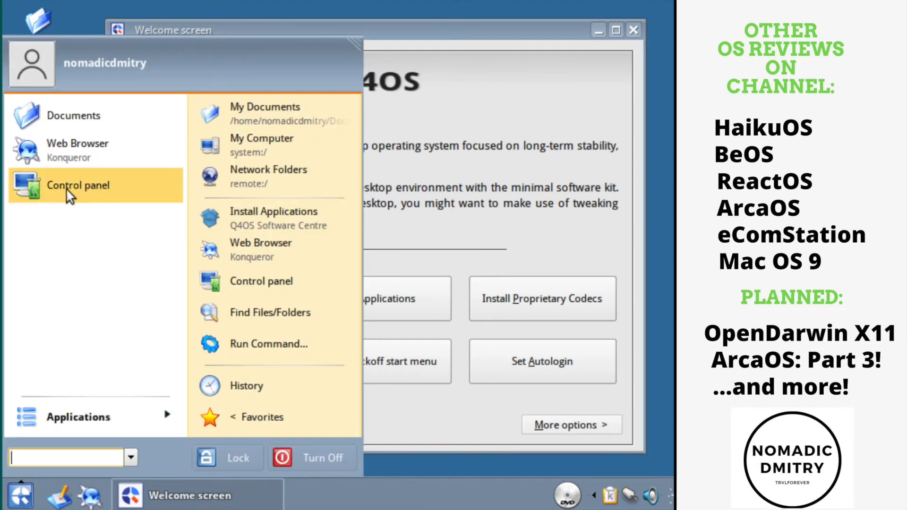
pyautogui.moveTo(66, 194)
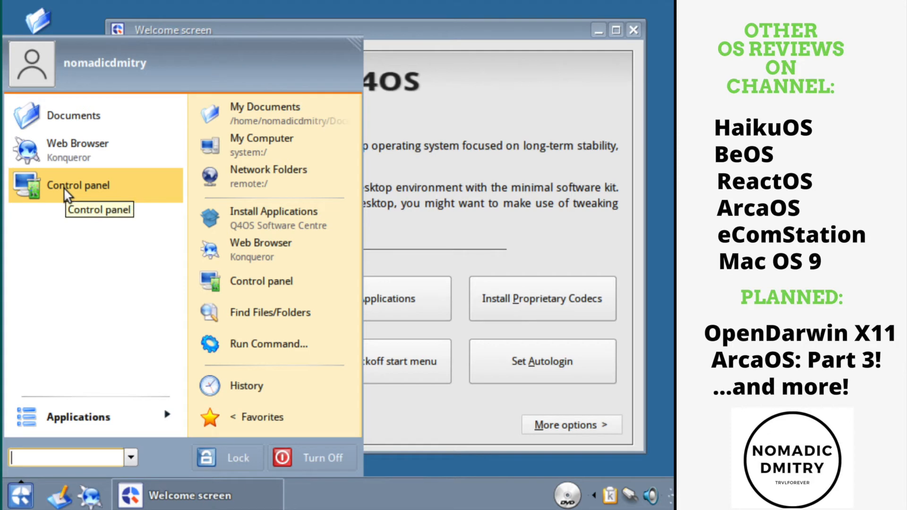
pyautogui.click(76, 185)
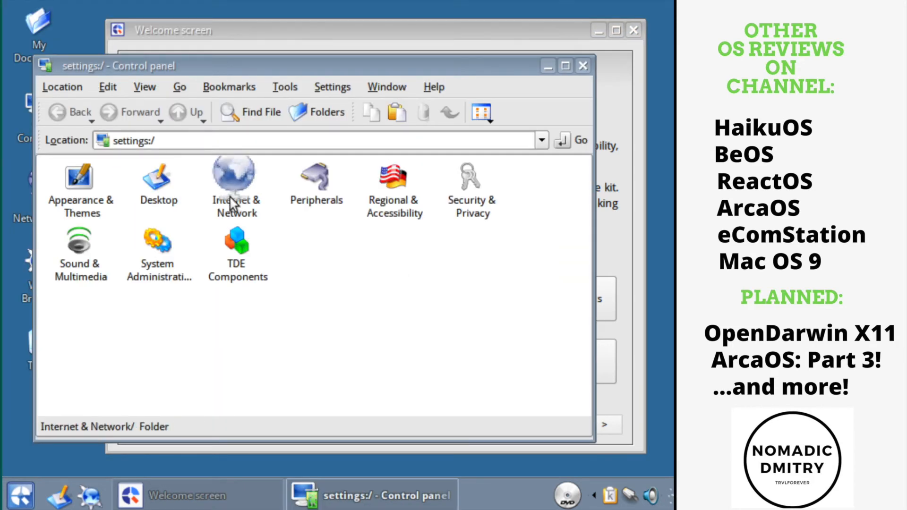
pyautogui.doubleClick(235, 175)
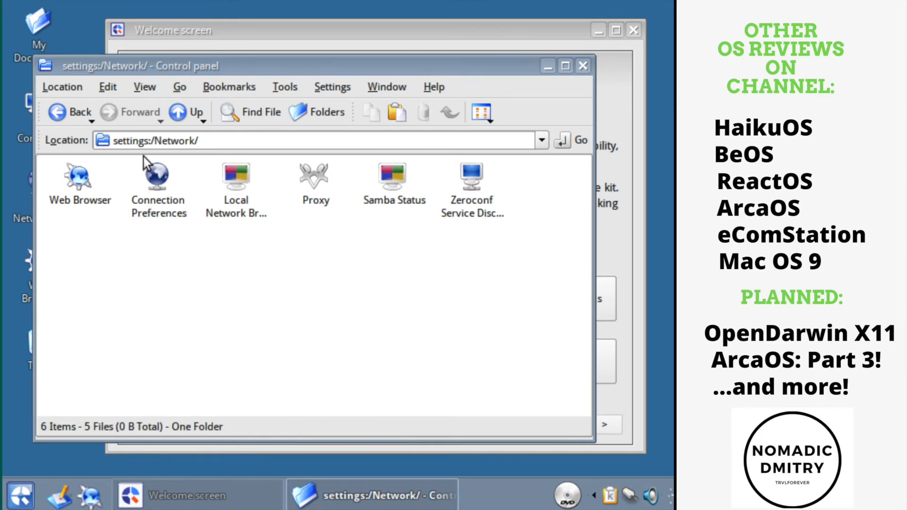
pyautogui.moveTo(523, 140)
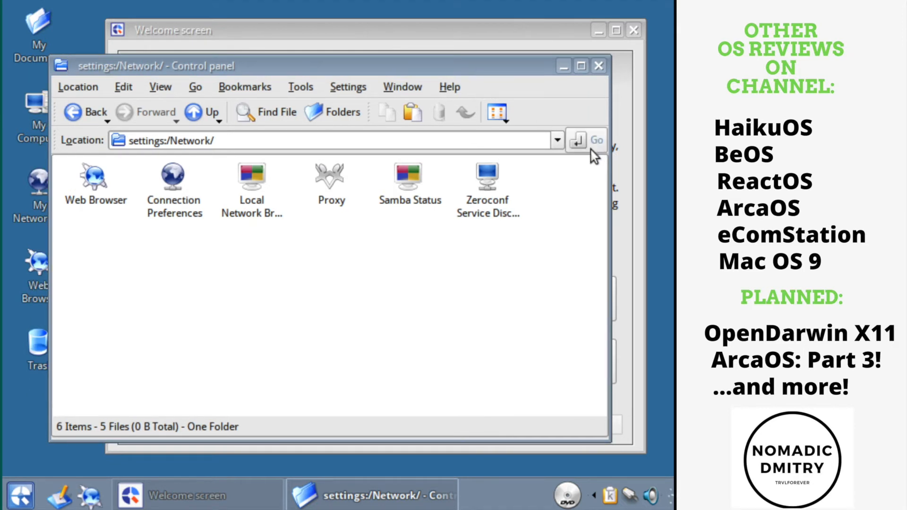
# Remove the Go action from the Location Toolbar via Configure Toolbars
pyautogui.click(573, 140)
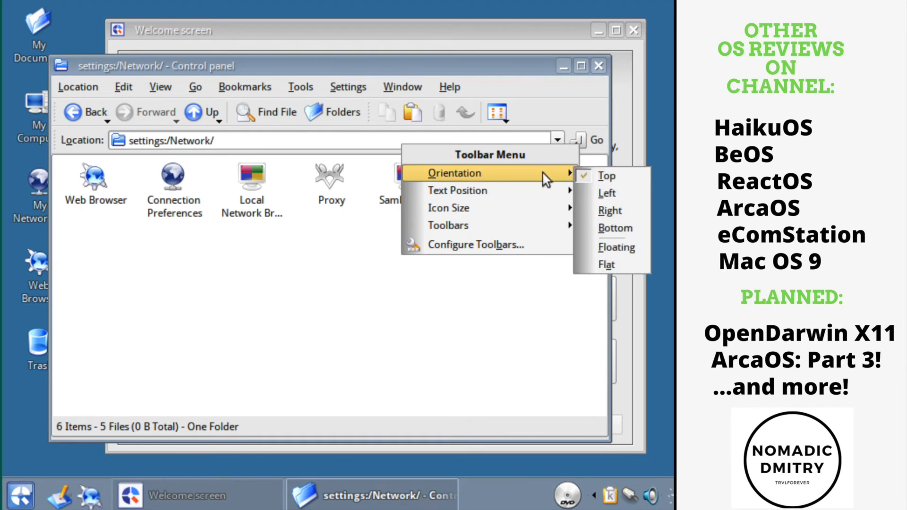
pyautogui.moveTo(489, 245)
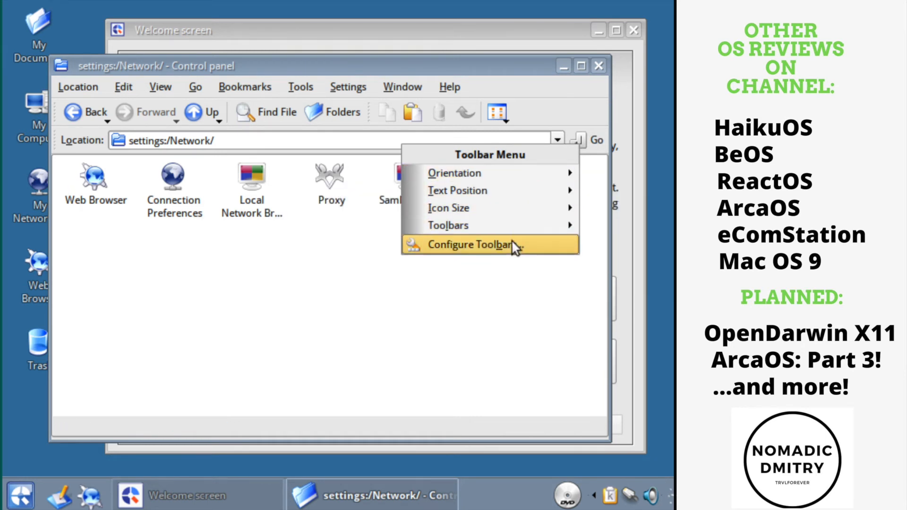
pyautogui.click(469, 243)
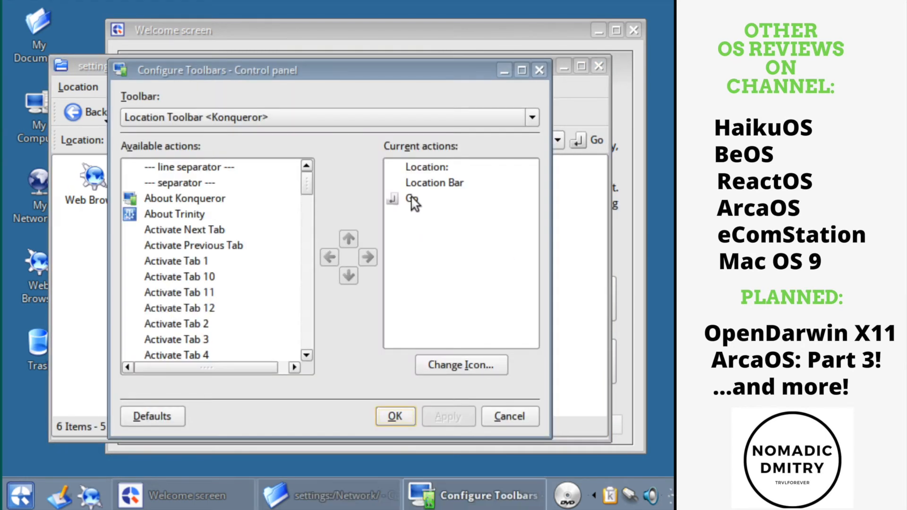
pyautogui.click(329, 257)
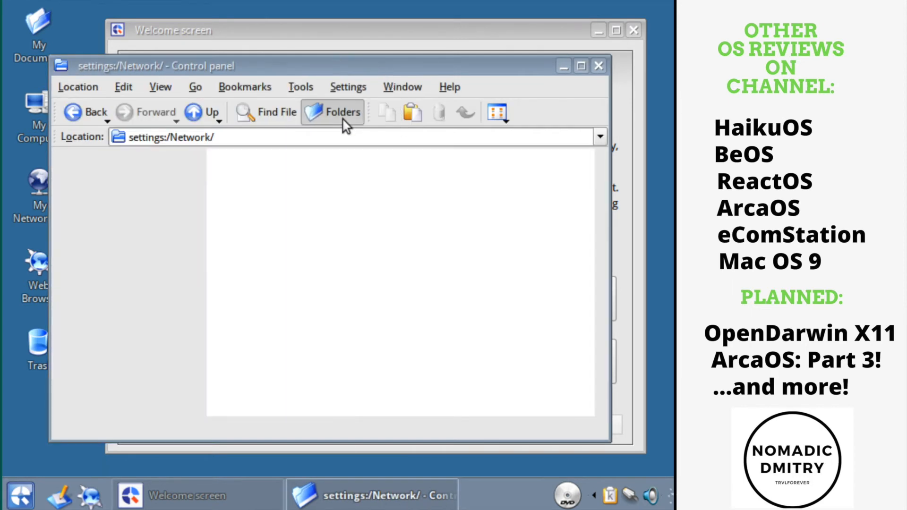
# Show the folder tree side panel and enter the Web Browser settings category
pyautogui.click(332, 112)
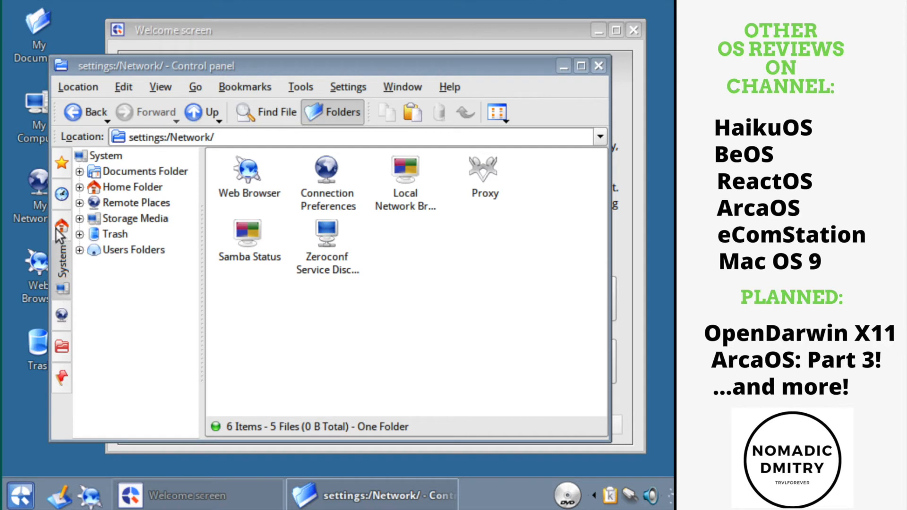
pyautogui.moveTo(248, 174)
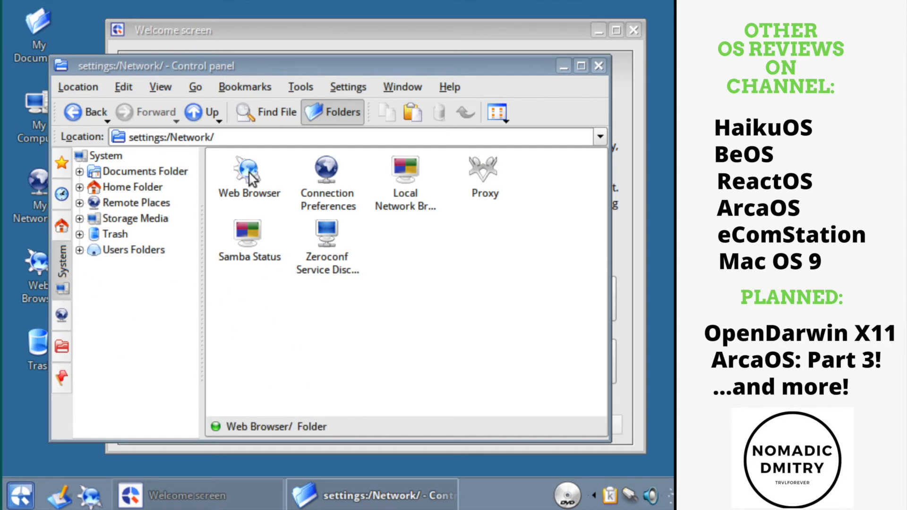
pyautogui.doubleClick(248, 171)
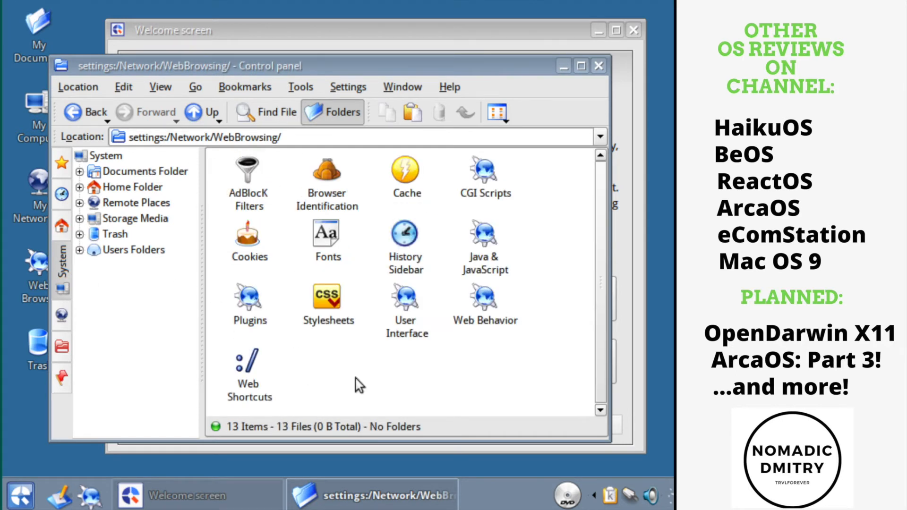
pyautogui.moveTo(330, 374)
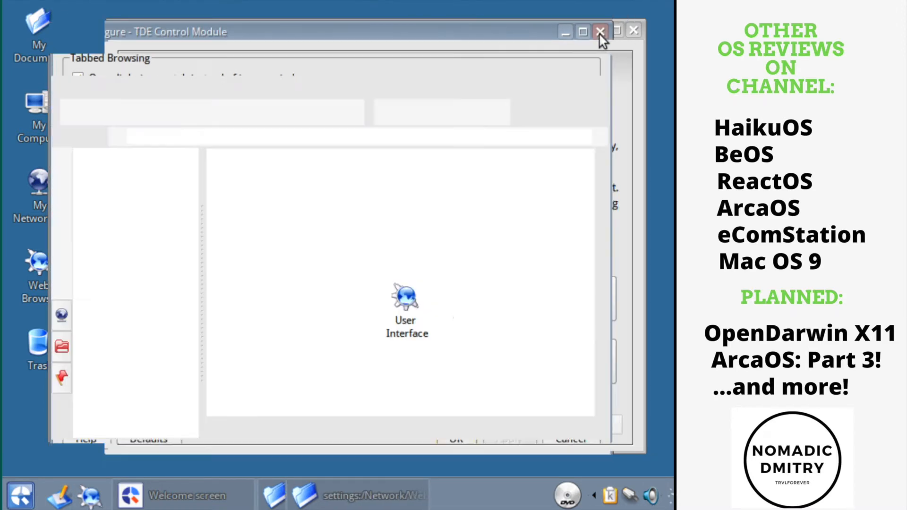
# Review Konqueror's About dialog, version R14.0.6 and license agreement, then dismiss it
pyautogui.click(600, 31)
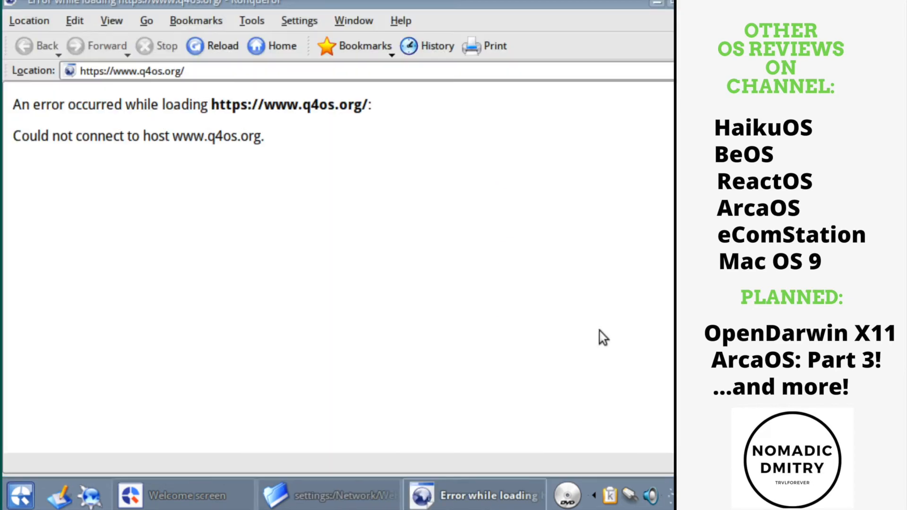
pyautogui.click(400, 20)
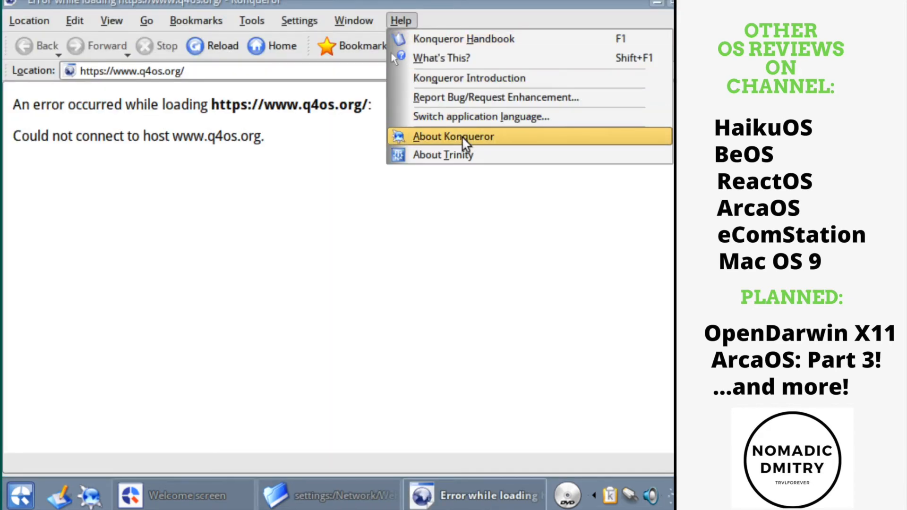
pyautogui.click(453, 136)
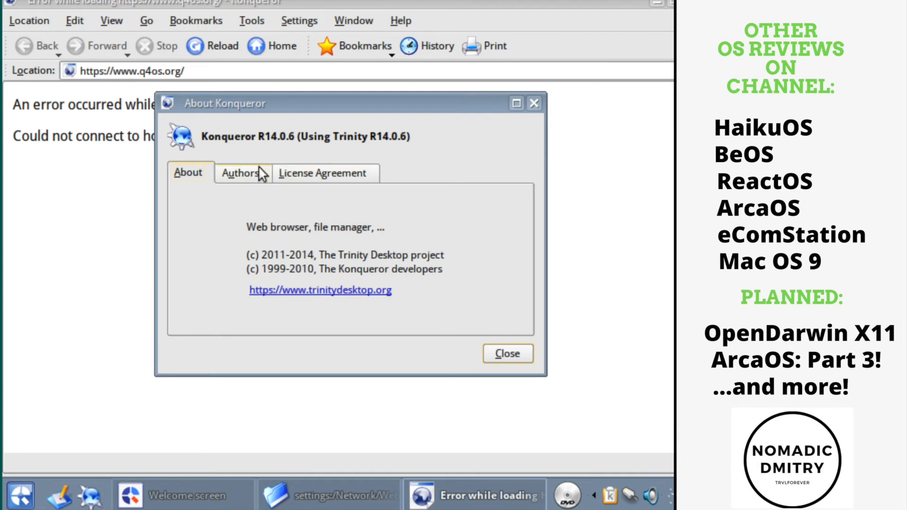
pyautogui.click(322, 172)
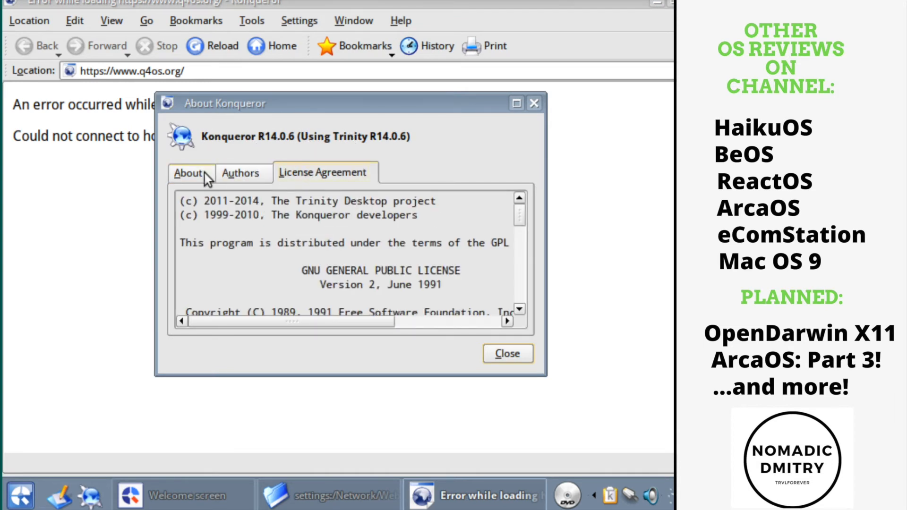
pyautogui.click(190, 172)
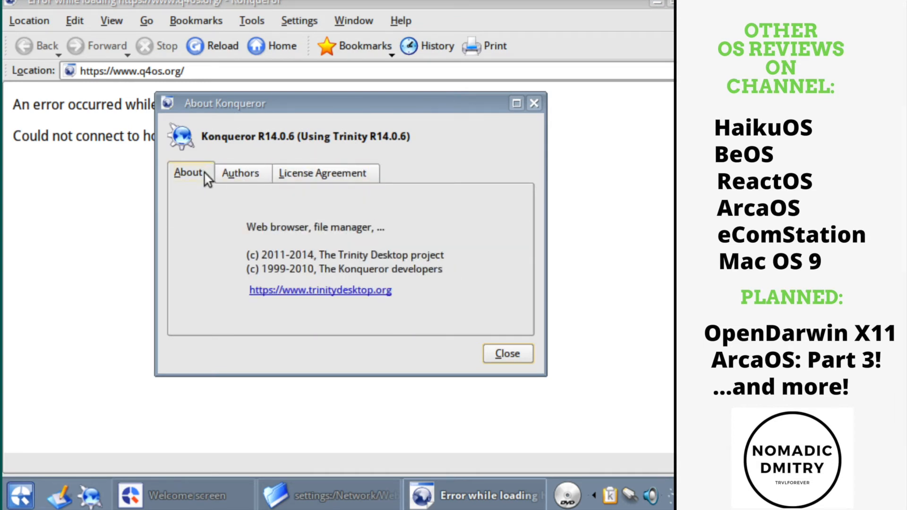
pyautogui.moveTo(321, 249)
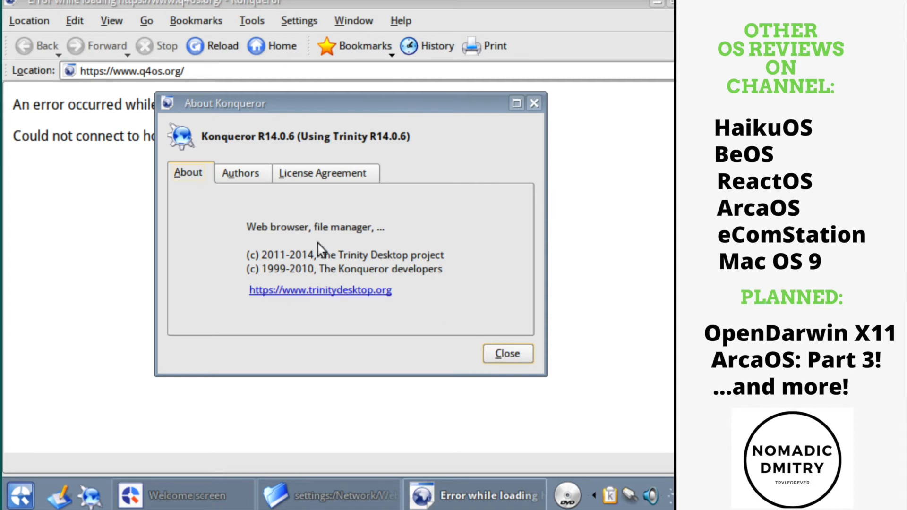
pyautogui.click(506, 353)
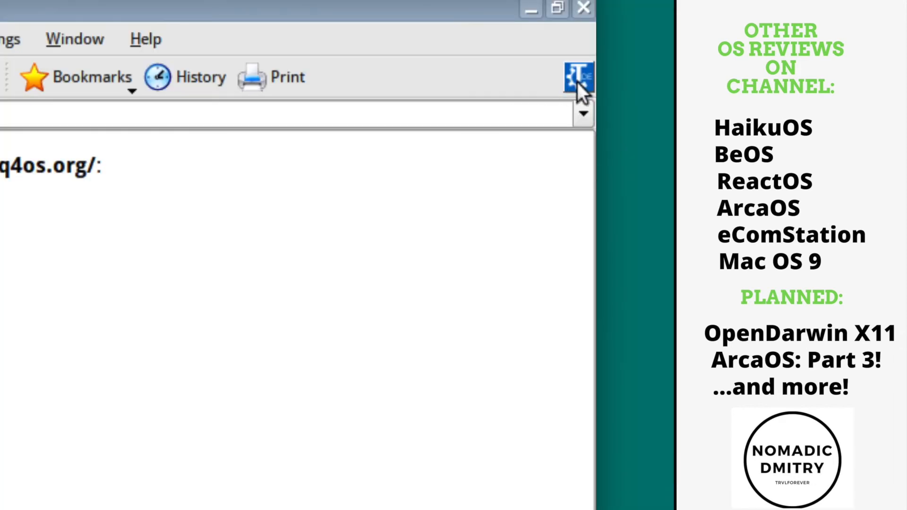
# Close Konqueror so only the Q4OS Welcome screen remains
pyautogui.click(577, 76)
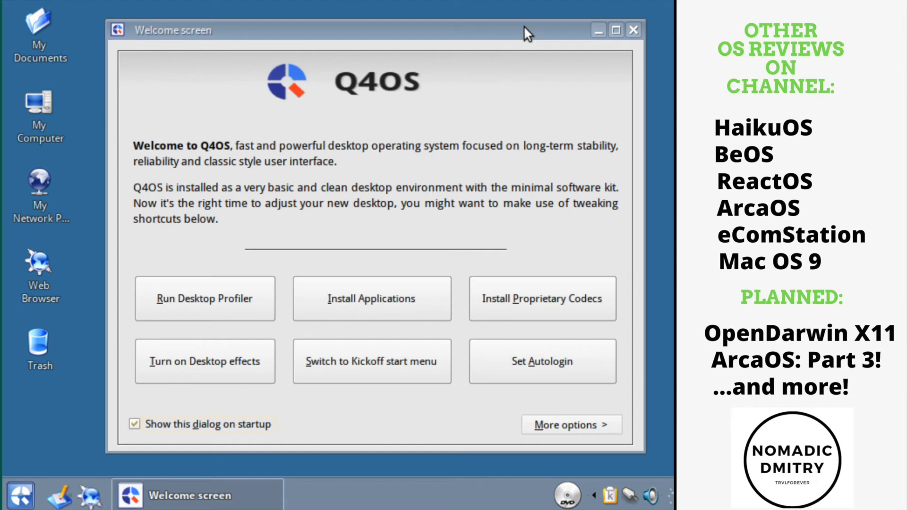
pyautogui.moveTo(344, 248)
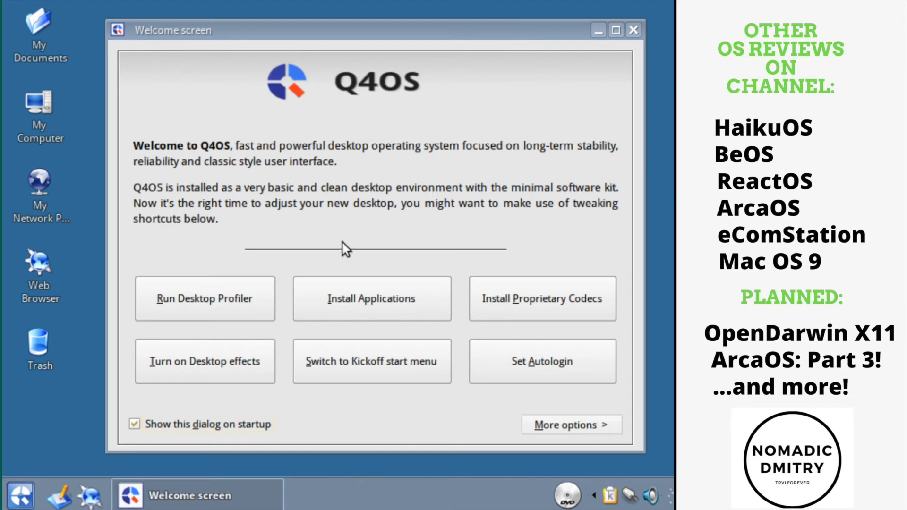
# Start installing Chromium through the Software Centre setup wizard's checks and Install step
pyautogui.click(372, 298)
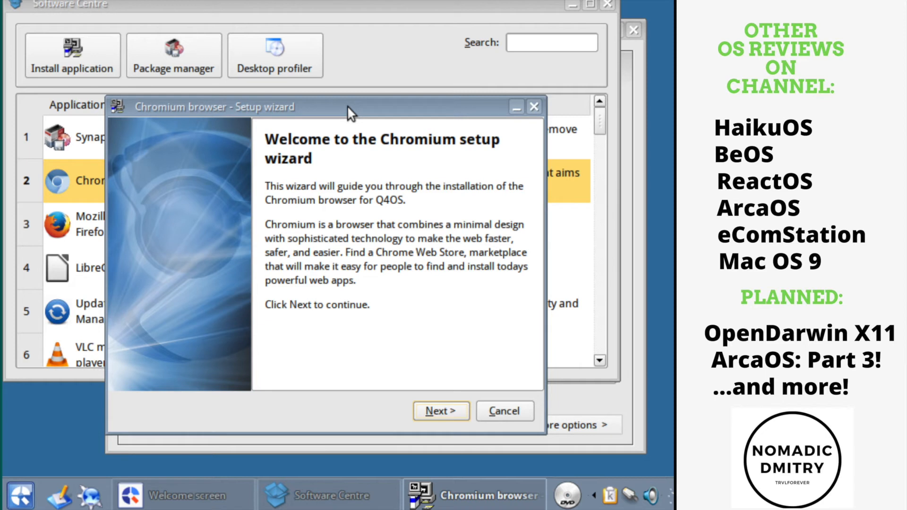
pyautogui.click(440, 411)
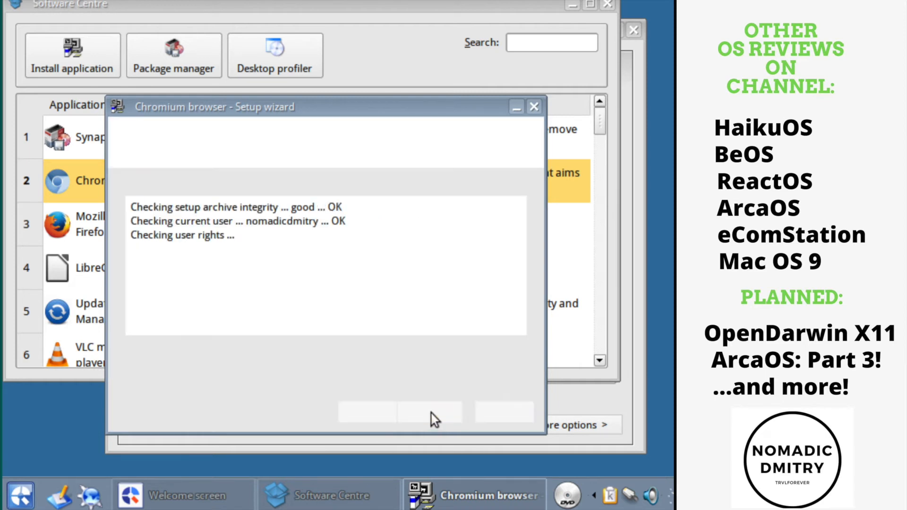
pyautogui.click(429, 411)
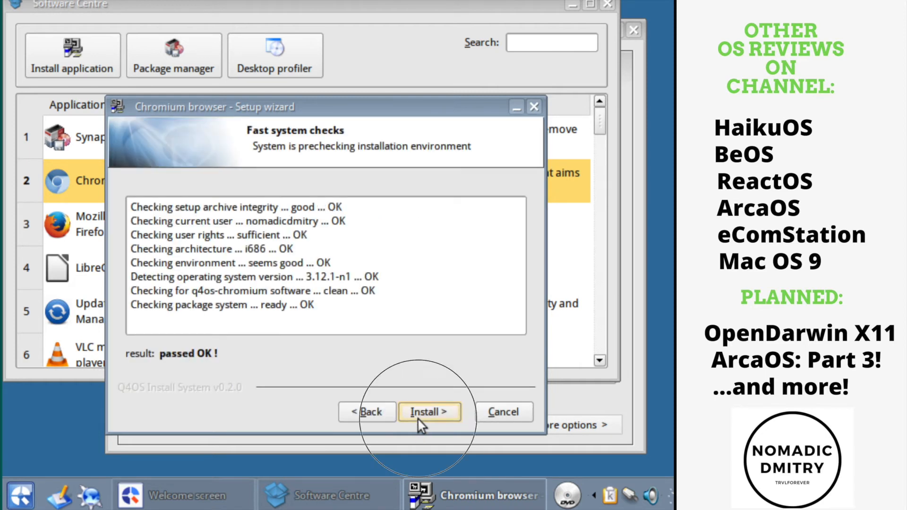
pyautogui.click(428, 411)
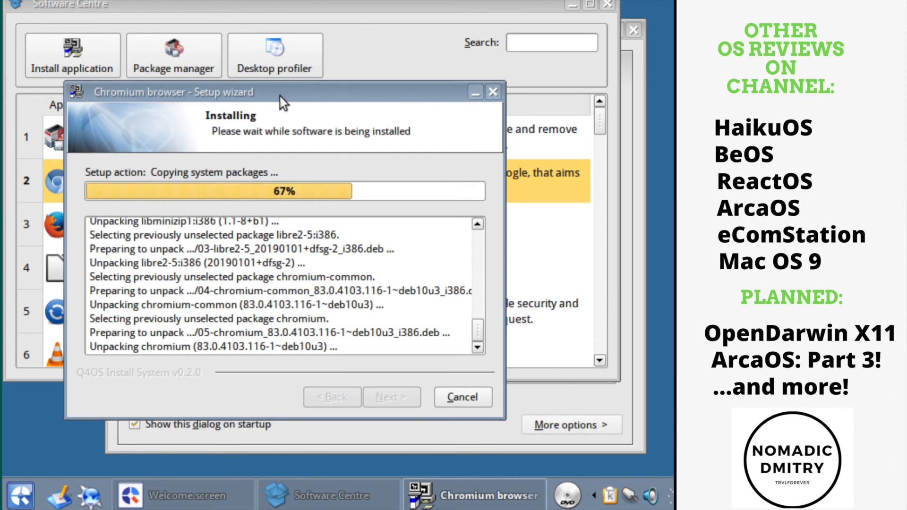
pyautogui.moveTo(471, 470)
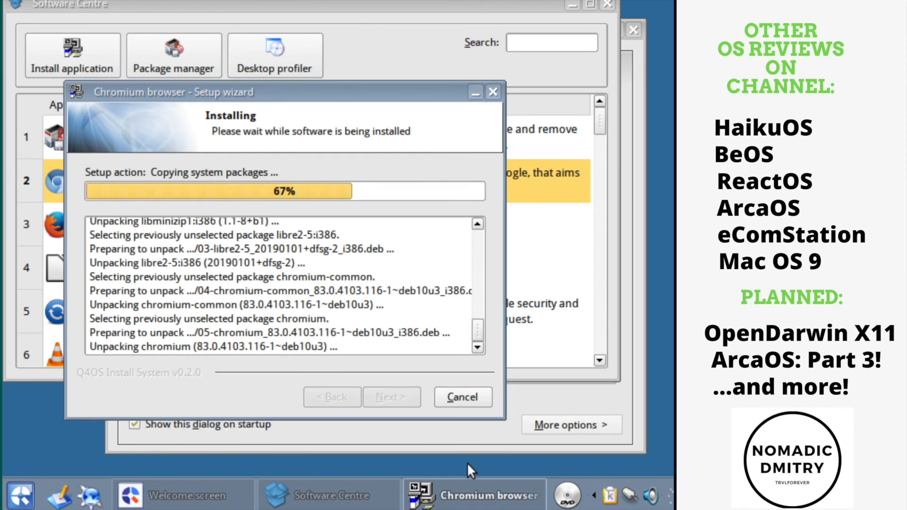
pyautogui.moveTo(61, 501)
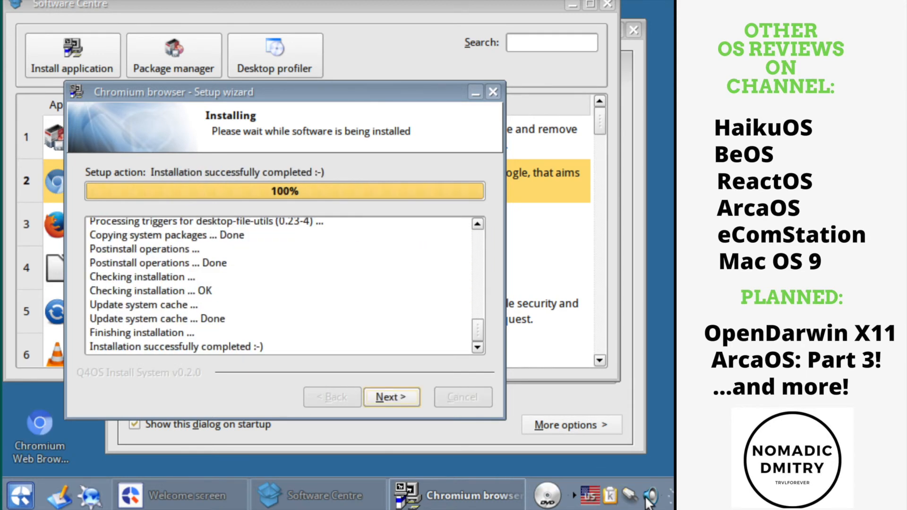
# Finish the wizard, launch Chromium and show its About page with version 83.0.4103.116
pyautogui.click(391, 397)
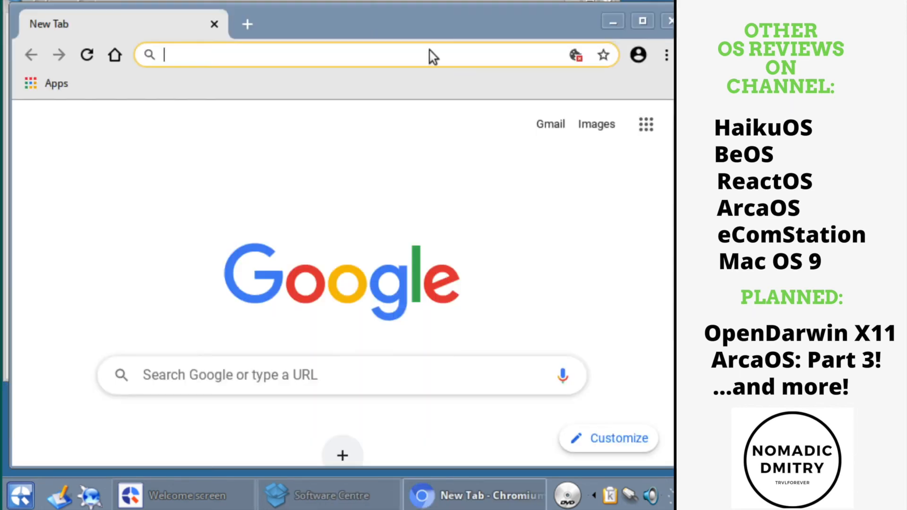
pyautogui.click(666, 55)
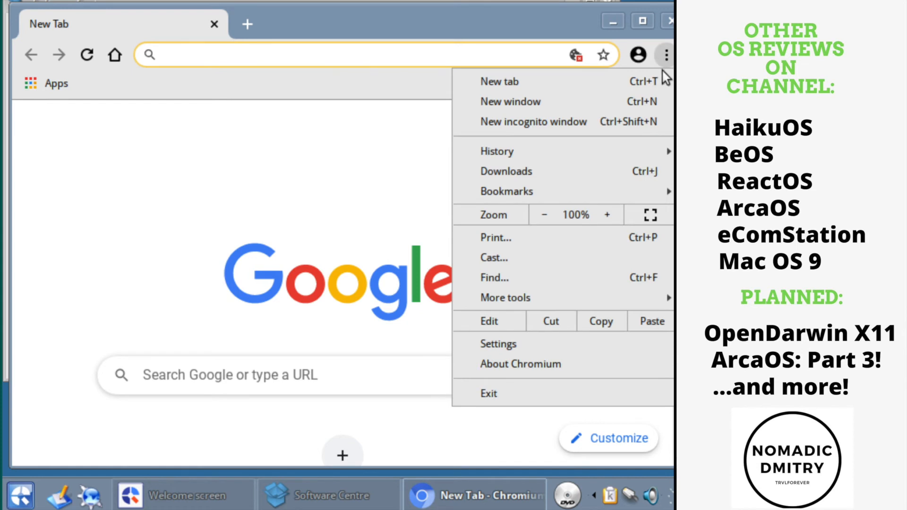
pyautogui.click(520, 363)
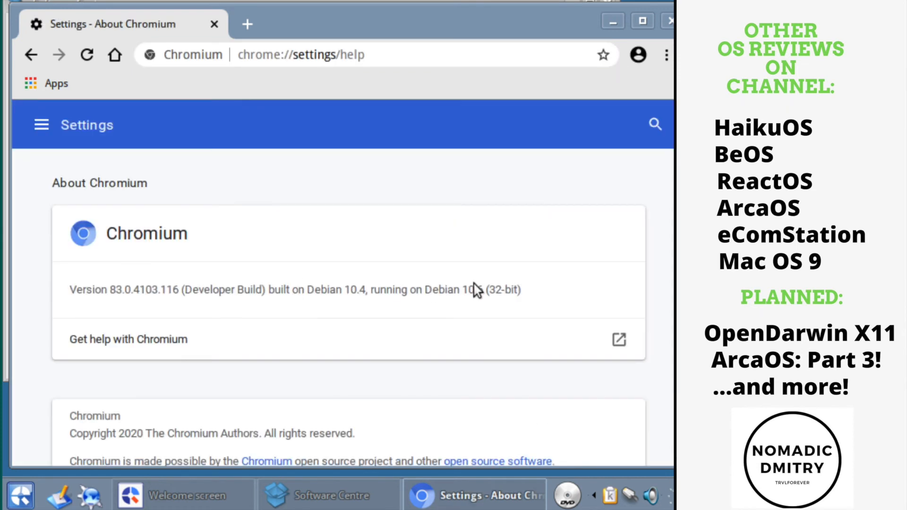
pyautogui.moveTo(475, 288)
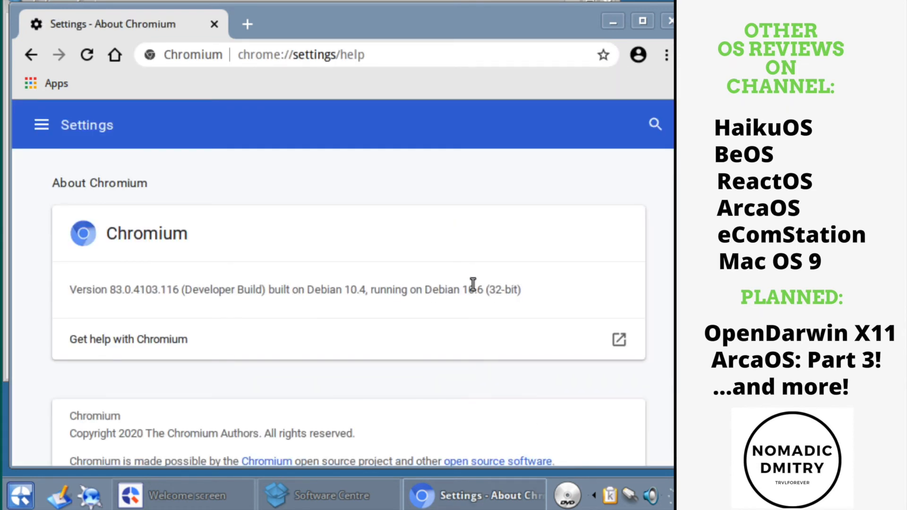
pyautogui.moveTo(468, 218)
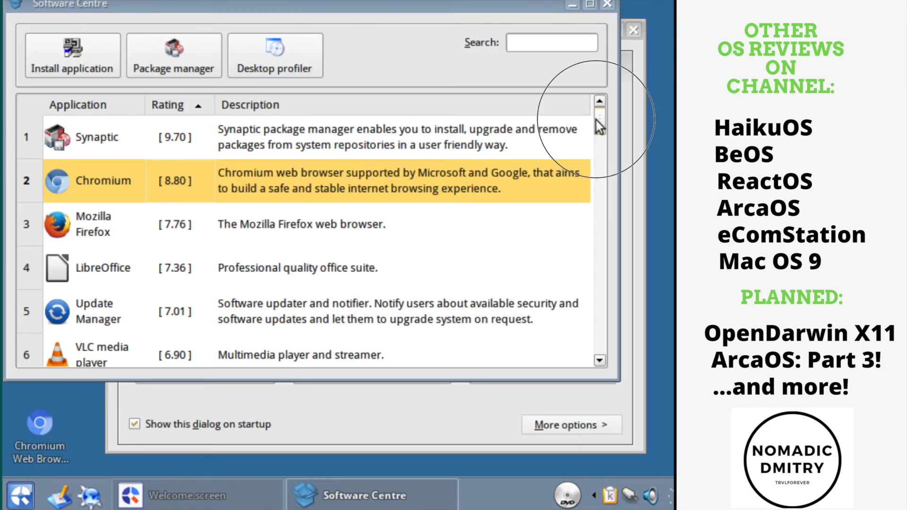
# Scroll through the Software Centre's rated applications list
pyautogui.scroll(-3)
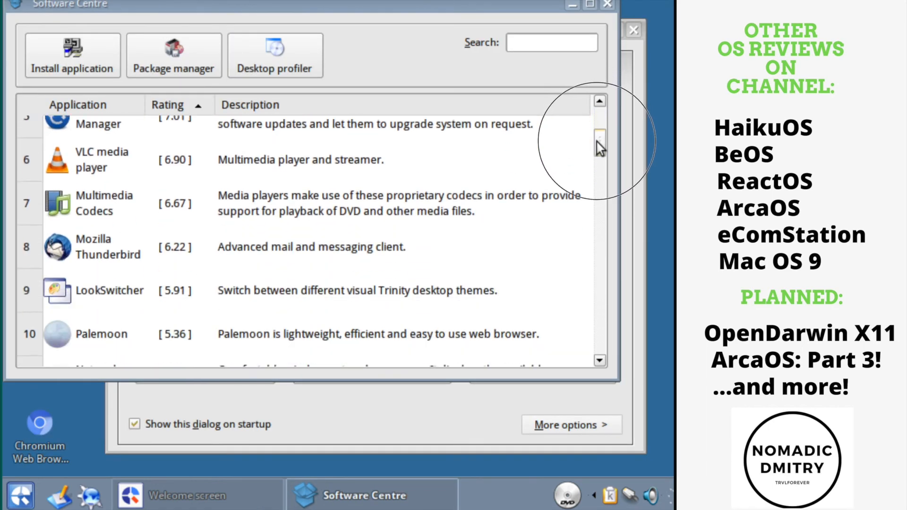
pyautogui.scroll(-3)
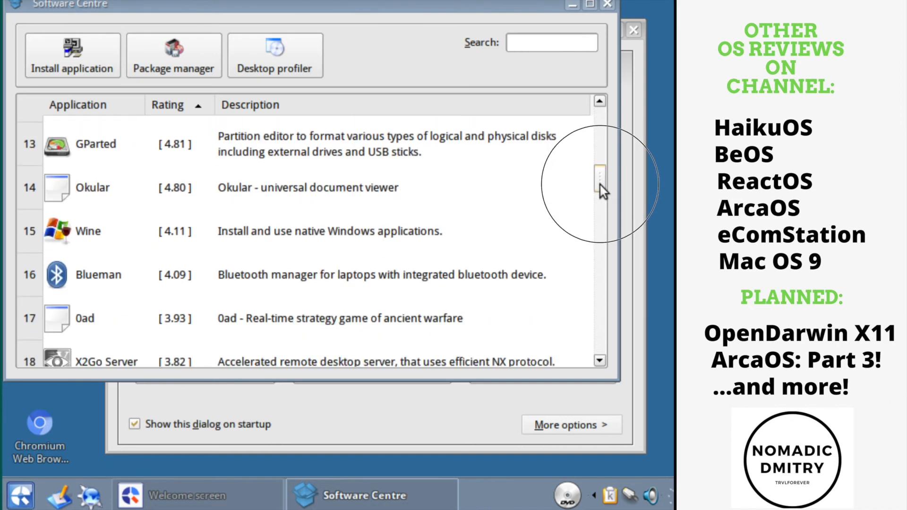
pyautogui.scroll(-3)
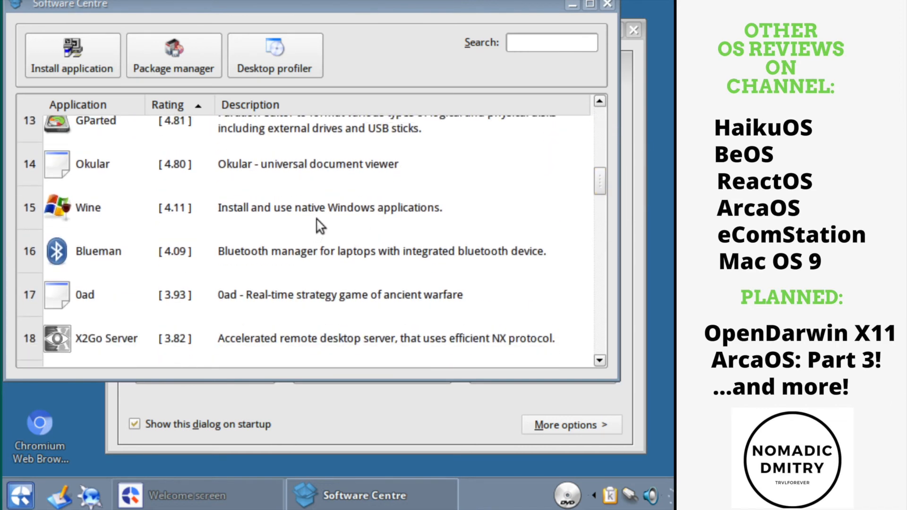
pyautogui.scroll(-3)
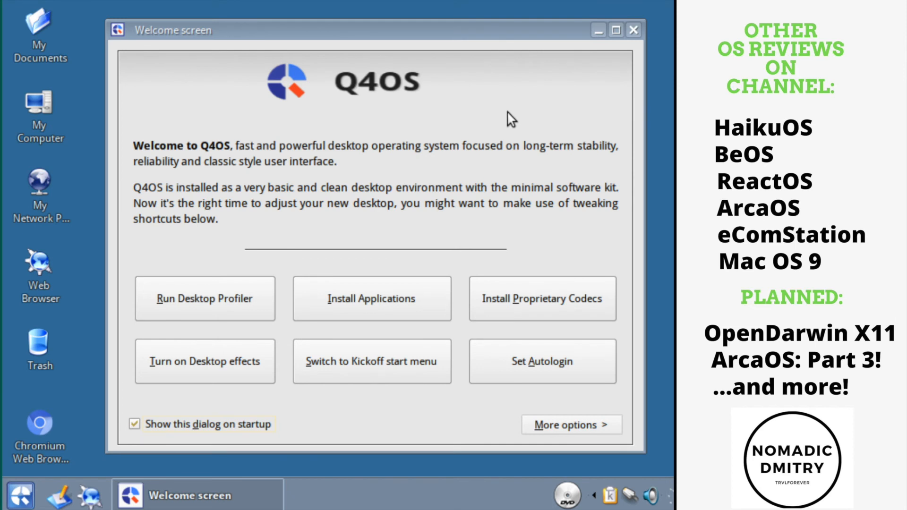
# Look at the Autologin option, then turn on desktop effects and acknowledge the confirmation
pyautogui.click(542, 361)
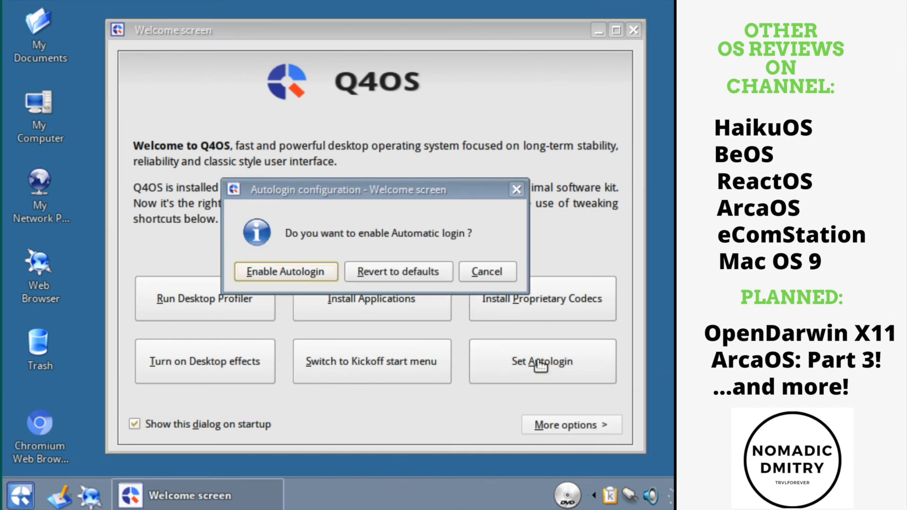
pyautogui.moveTo(321, 266)
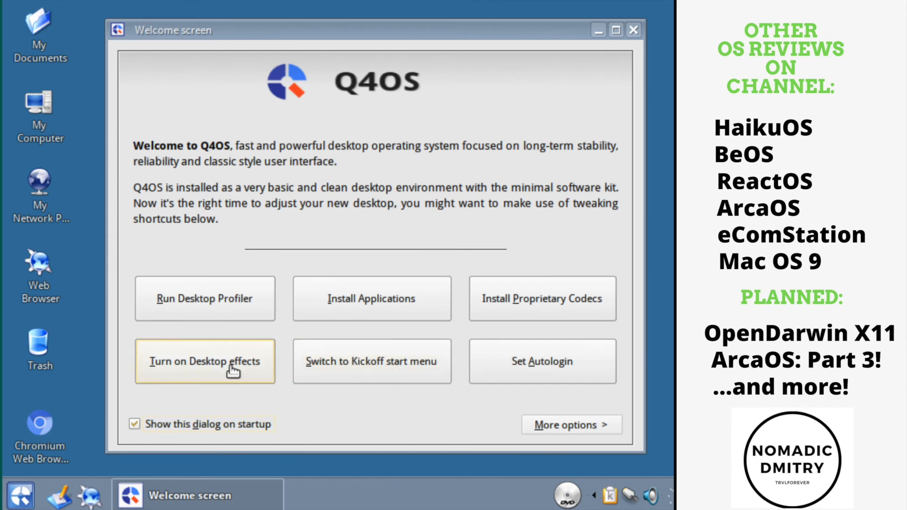
pyautogui.click(205, 361)
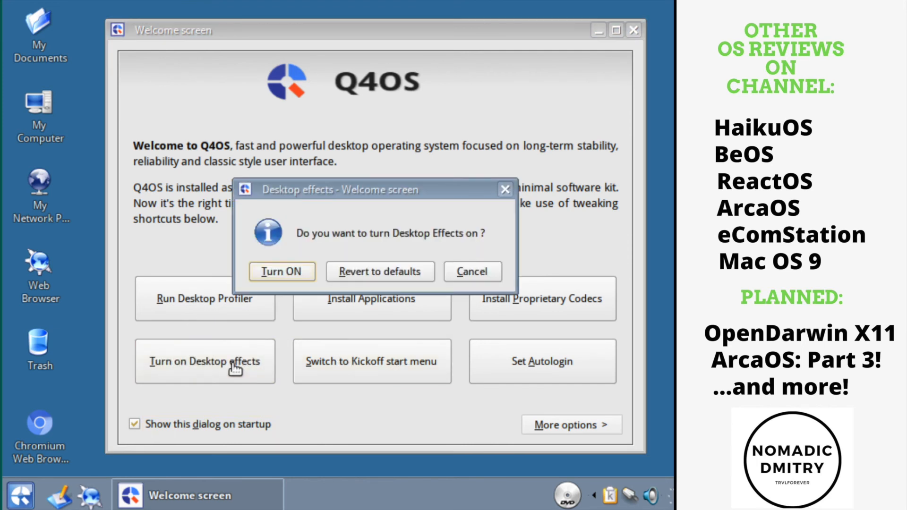
pyautogui.click(281, 271)
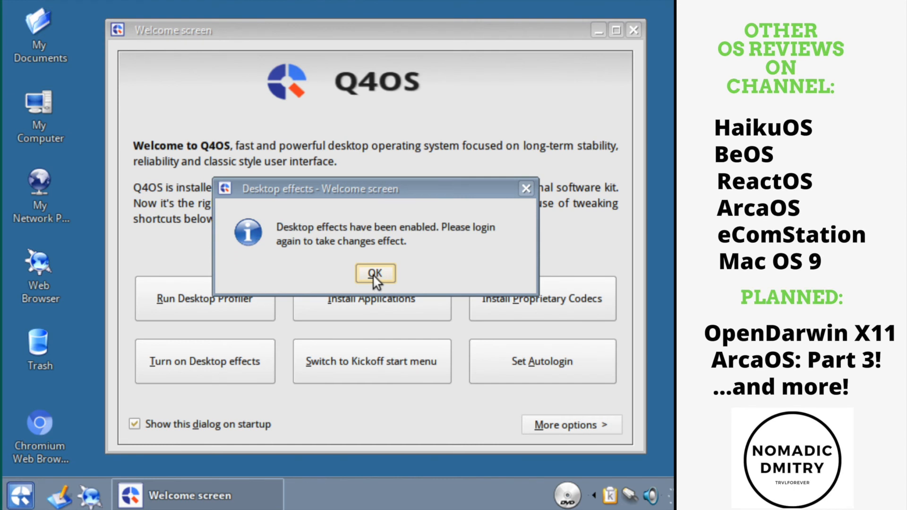
pyautogui.click(374, 273)
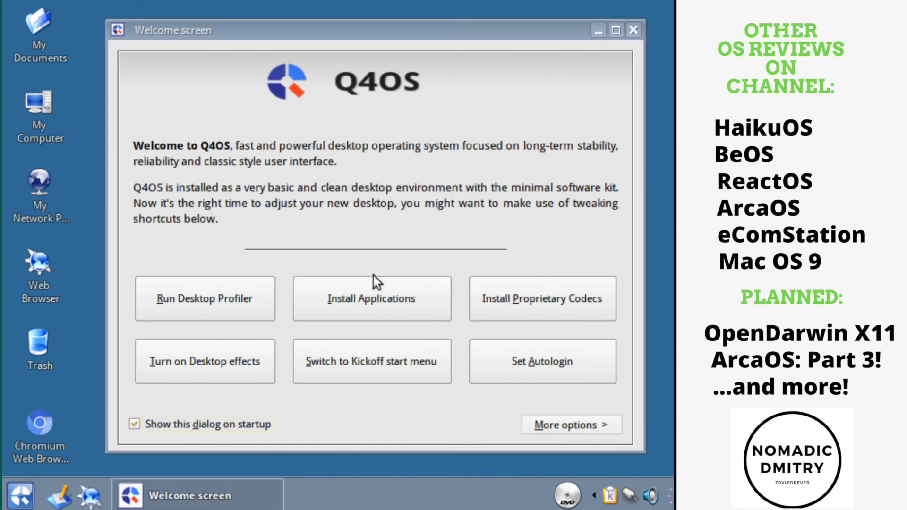
pyautogui.moveTo(509, 295)
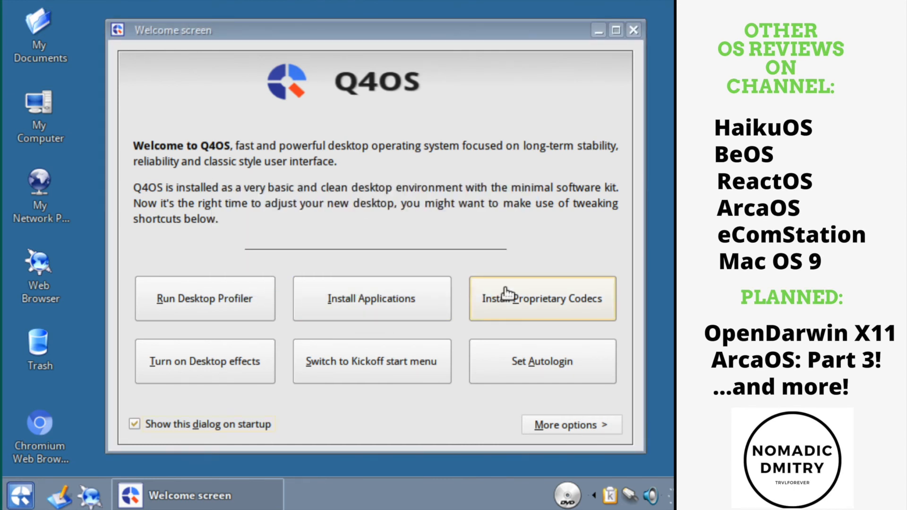
# Install the proprietary codecs, listing home folders and viewing the Startup folder meanwhile, then finish the wizard
pyautogui.click(541, 298)
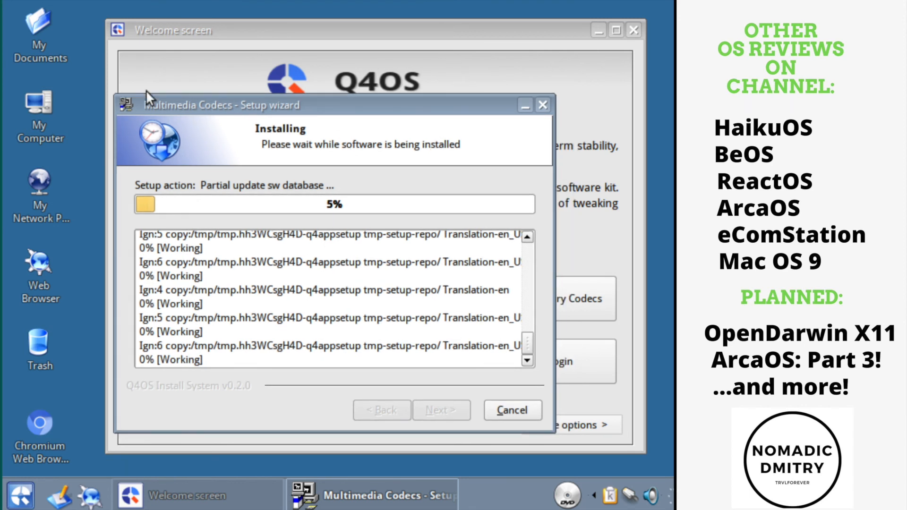
pyautogui.moveTo(73, 87)
pyautogui.write('ls')
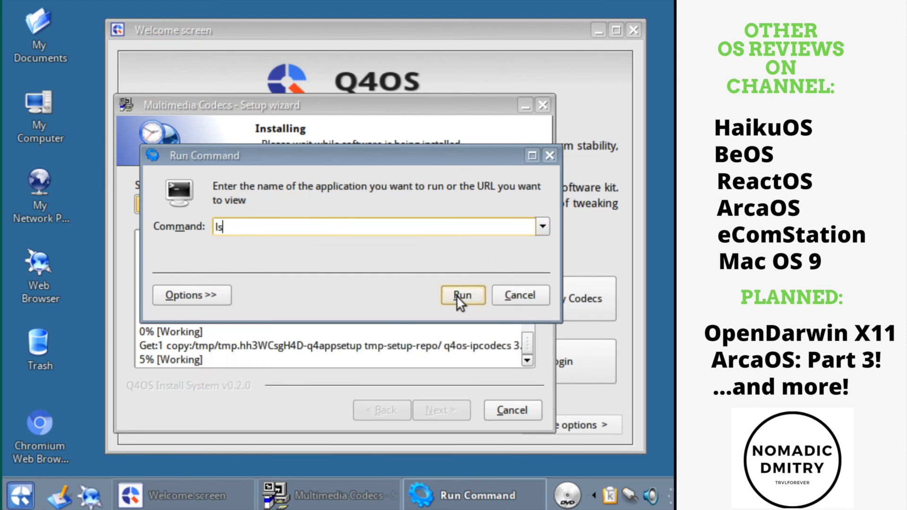
pyautogui.click(462, 295)
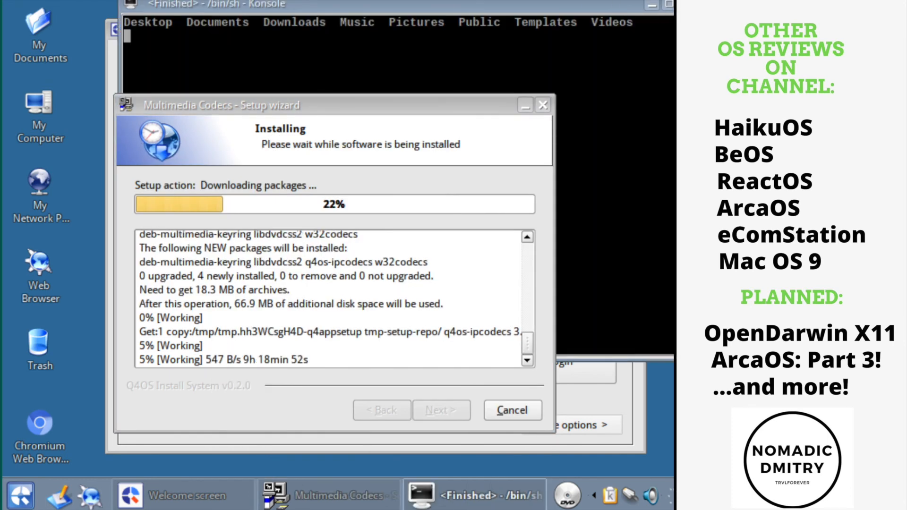
pyautogui.click(20, 494)
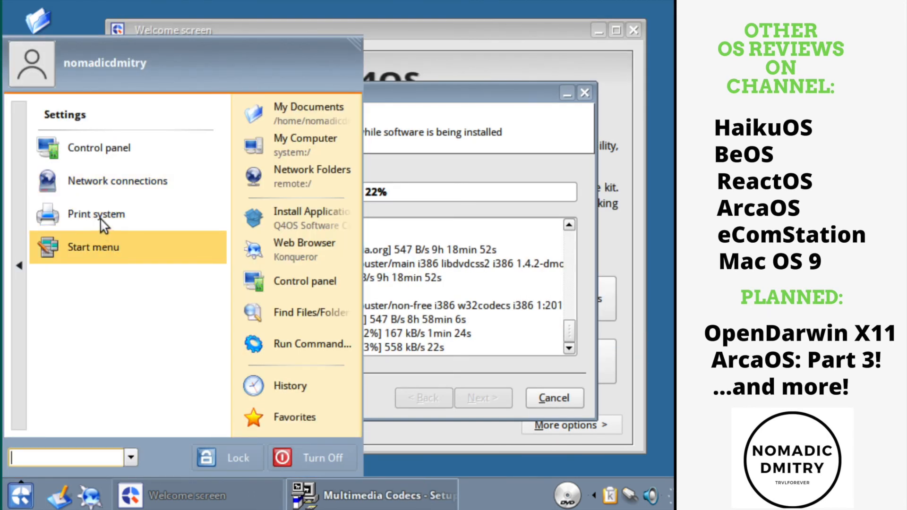
pyautogui.click(92, 246)
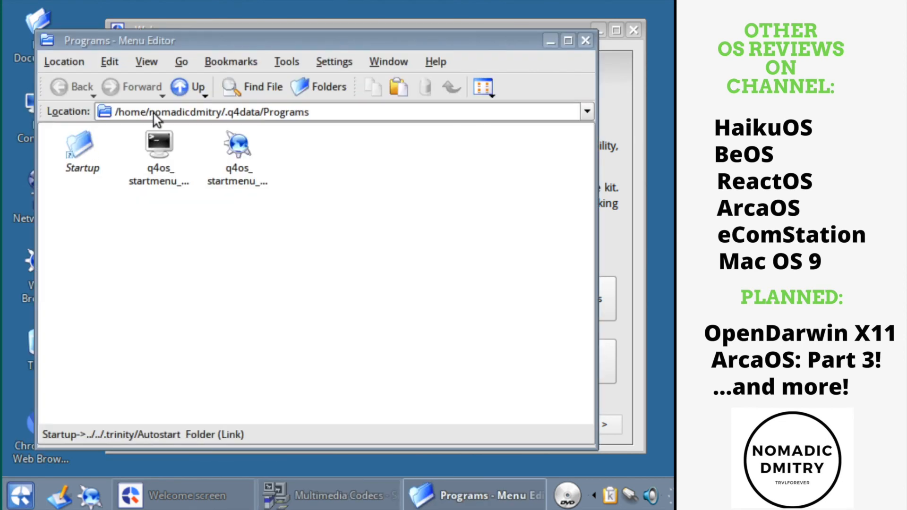
pyautogui.click(82, 146)
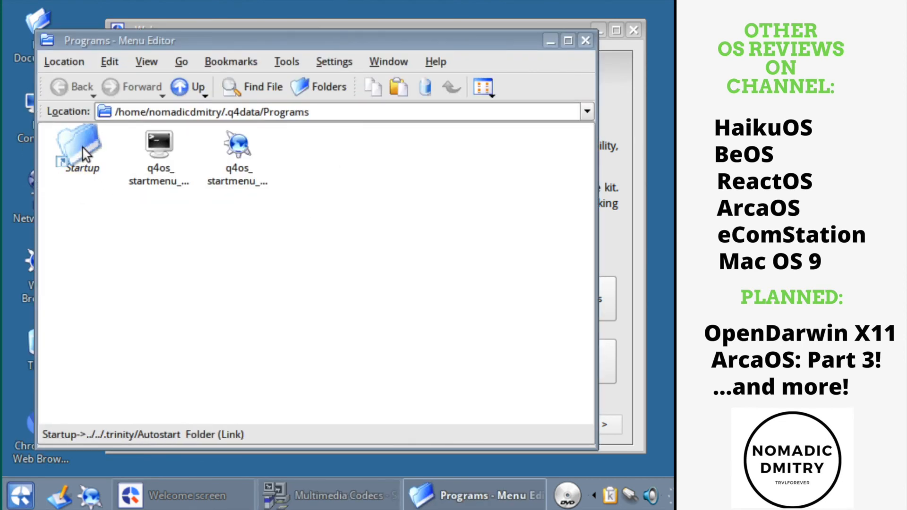
pyautogui.doubleClick(76, 143)
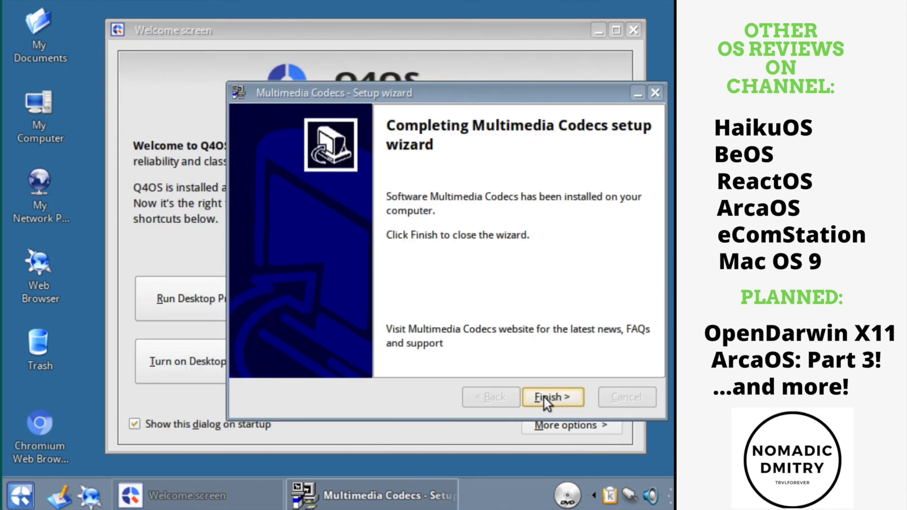
pyautogui.click(551, 397)
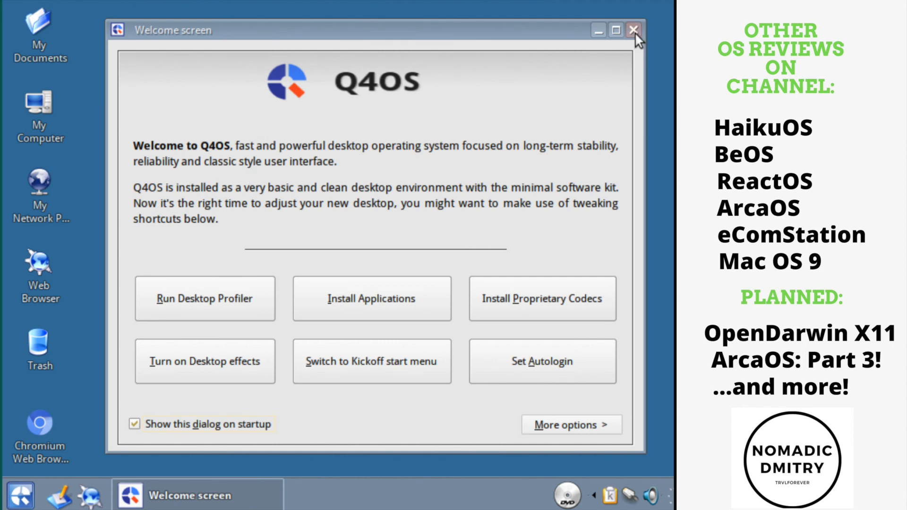
# Close the Welcome screen and inspect My Computer's Permissions, URL and Preview properties
pyautogui.click(634, 30)
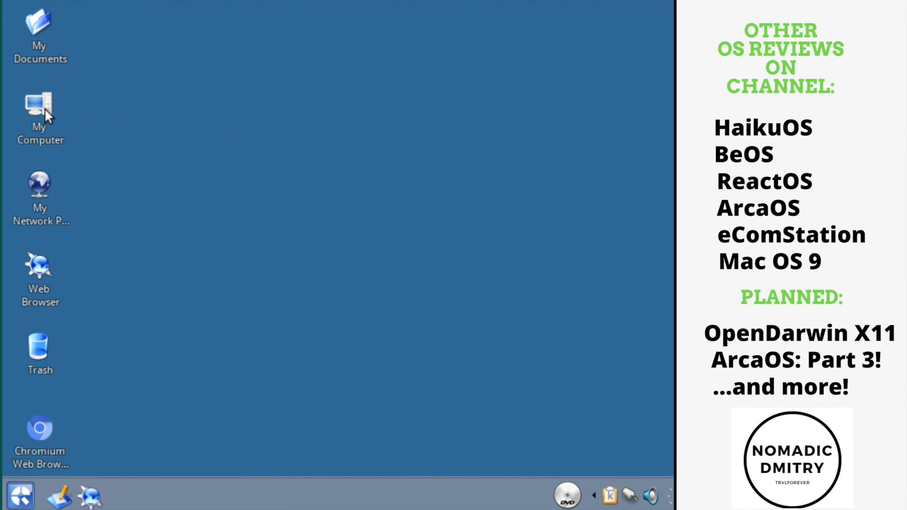
pyautogui.rightClick(40, 112)
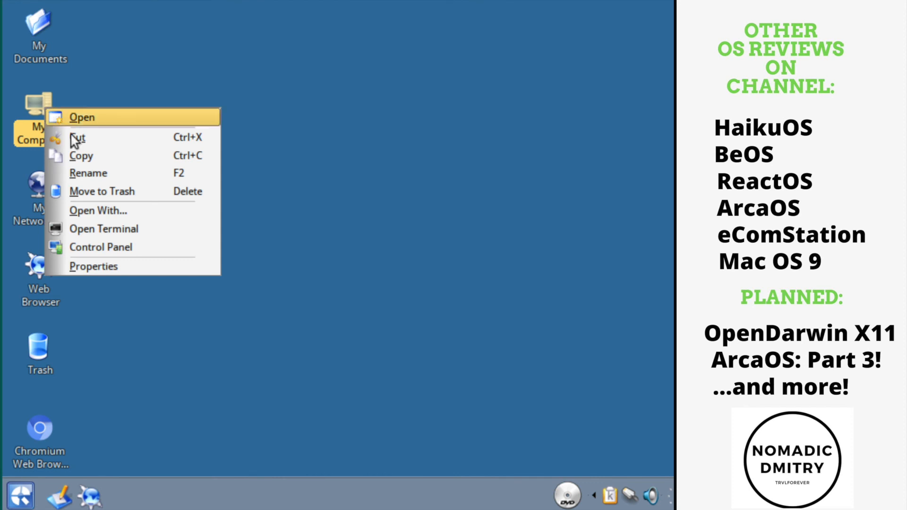
pyautogui.click(93, 267)
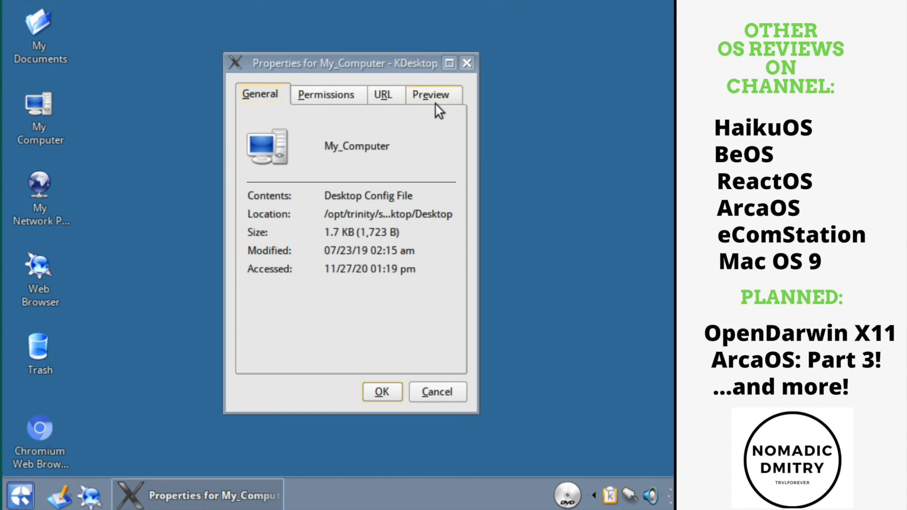
pyautogui.click(326, 94)
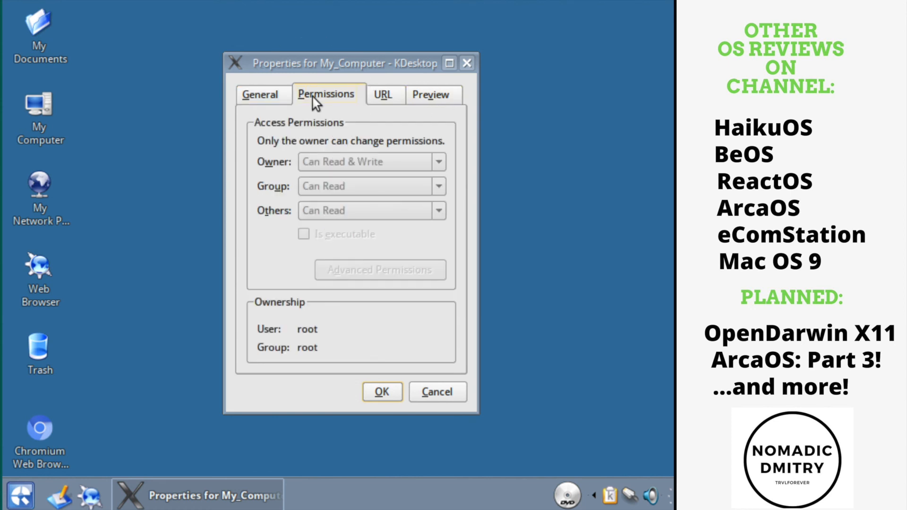
pyautogui.click(383, 94)
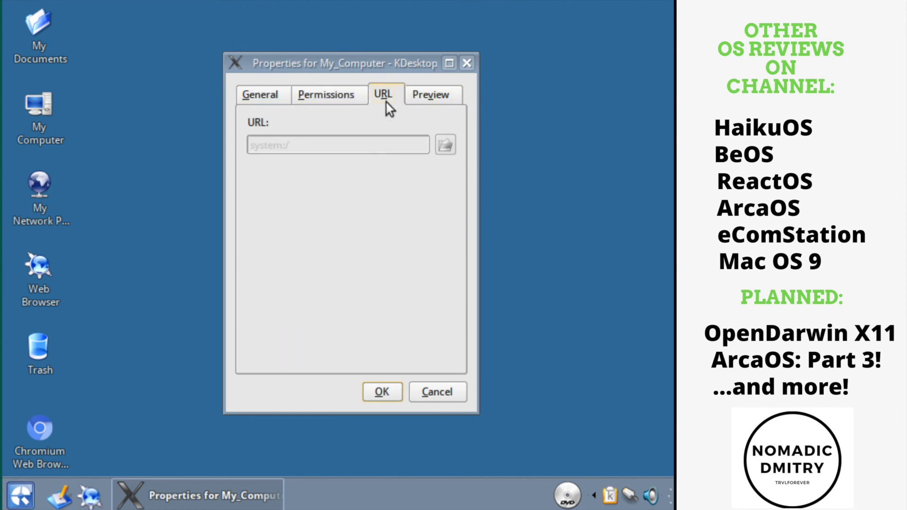
pyautogui.moveTo(336, 149)
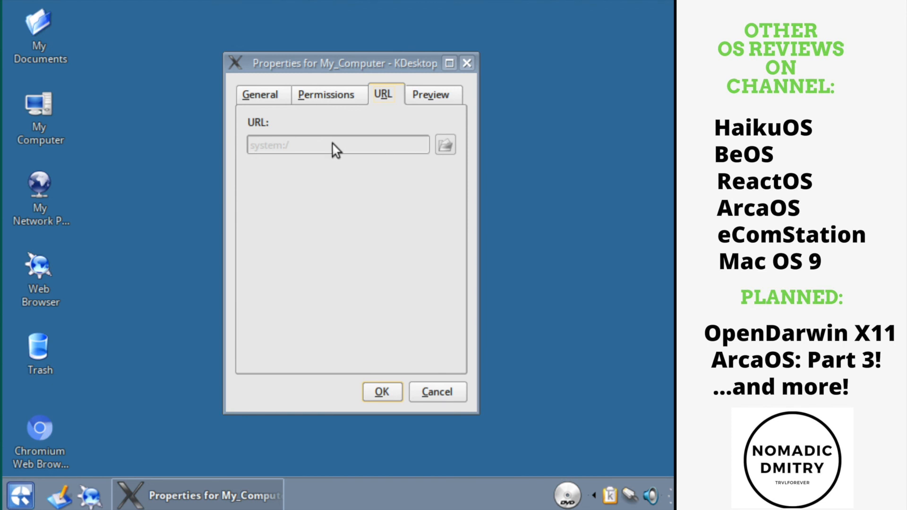
pyautogui.moveTo(430, 103)
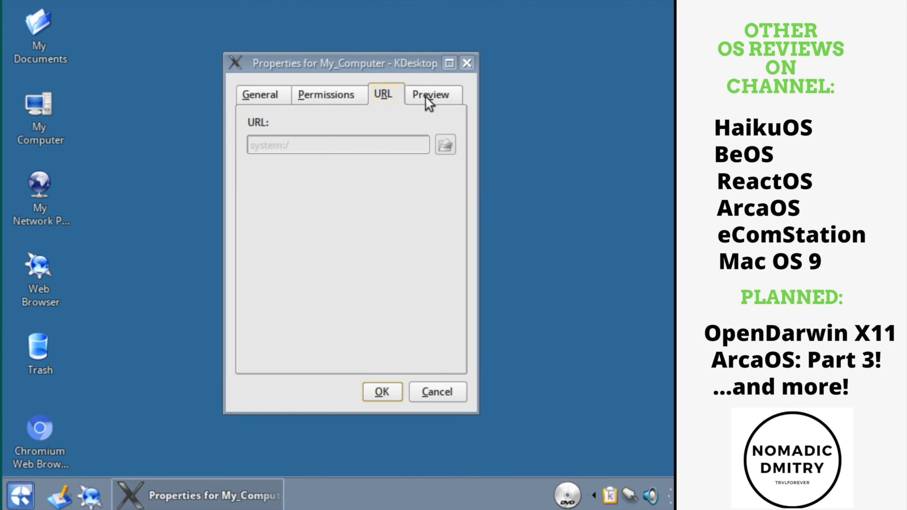
pyautogui.click(261, 95)
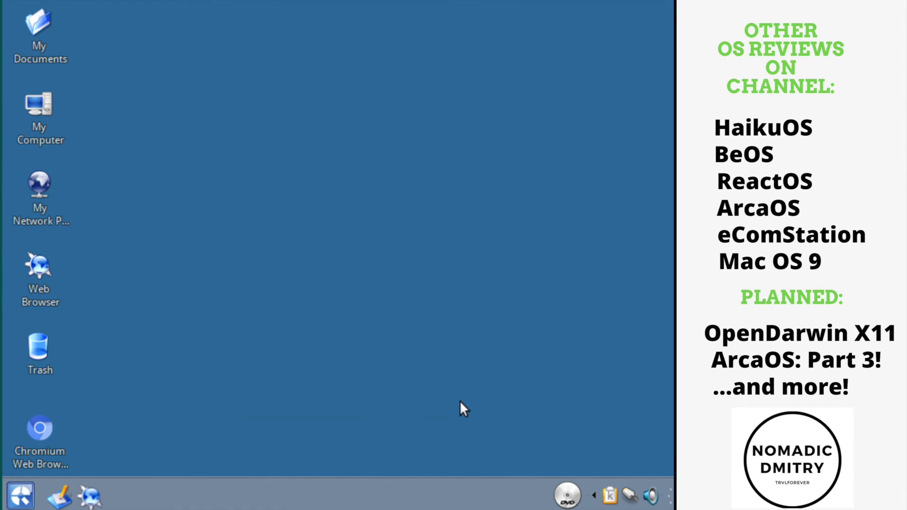
pyautogui.moveTo(161, 468)
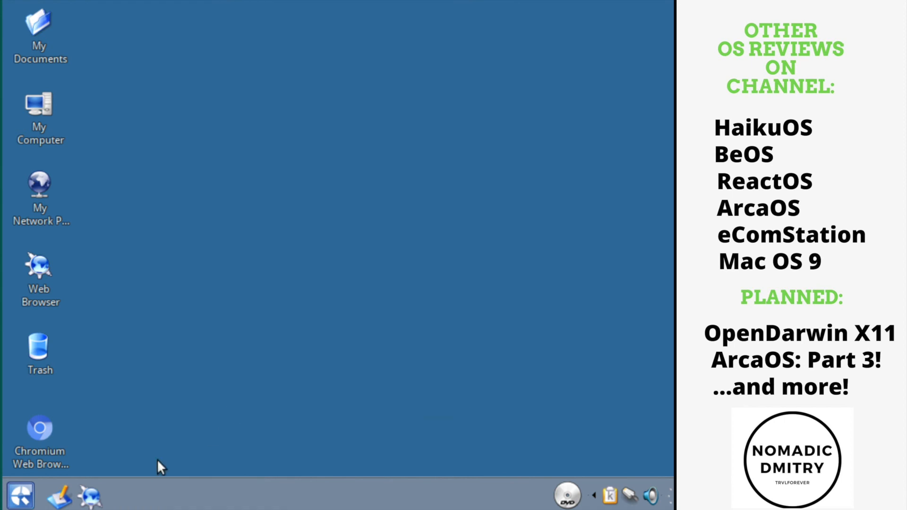
# Glance at the start menu, then end the session with Turn Off Computer
pyautogui.click(20, 496)
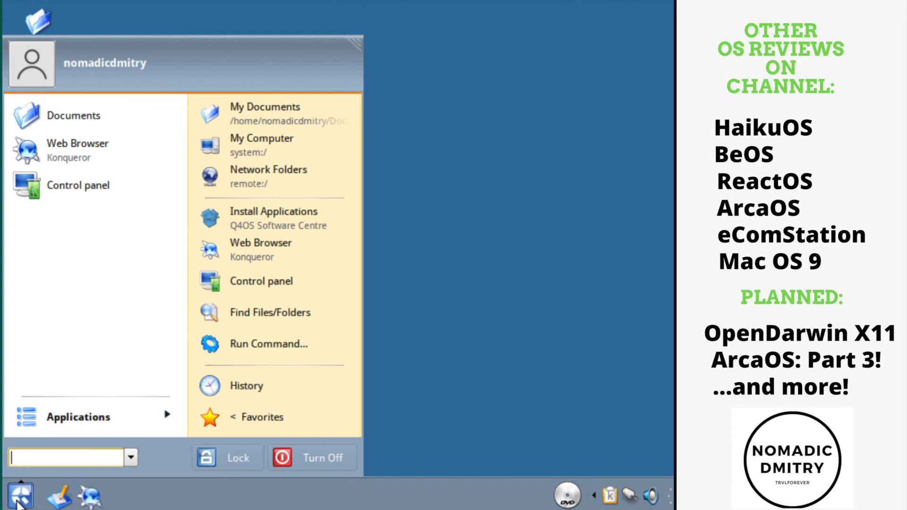
pyautogui.click(78, 417)
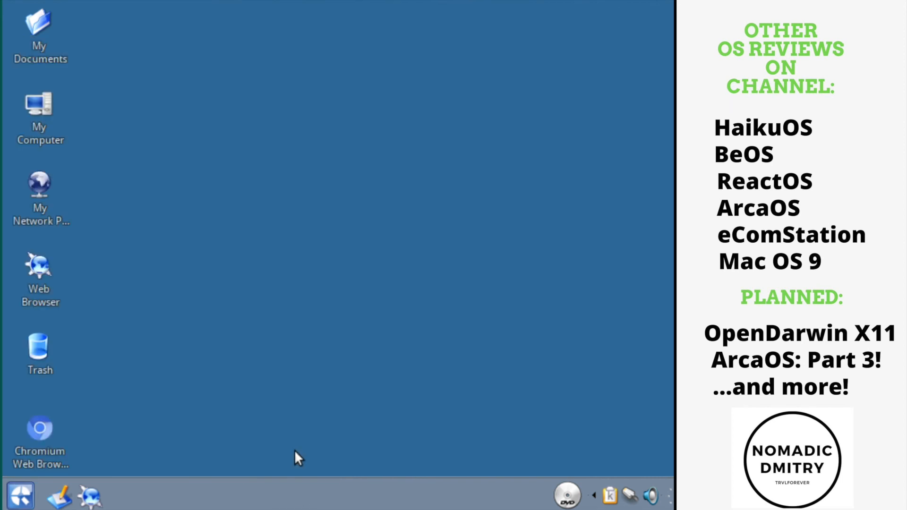
pyautogui.click(20, 496)
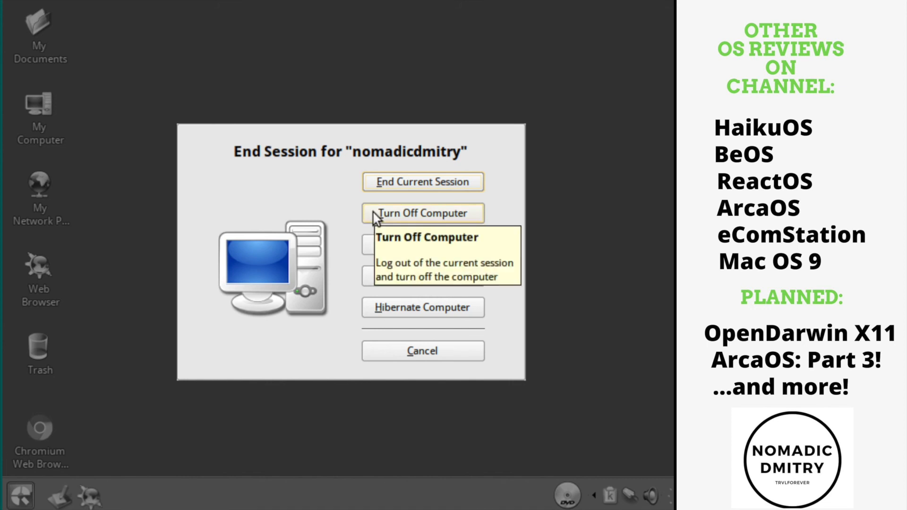
pyautogui.click(422, 212)
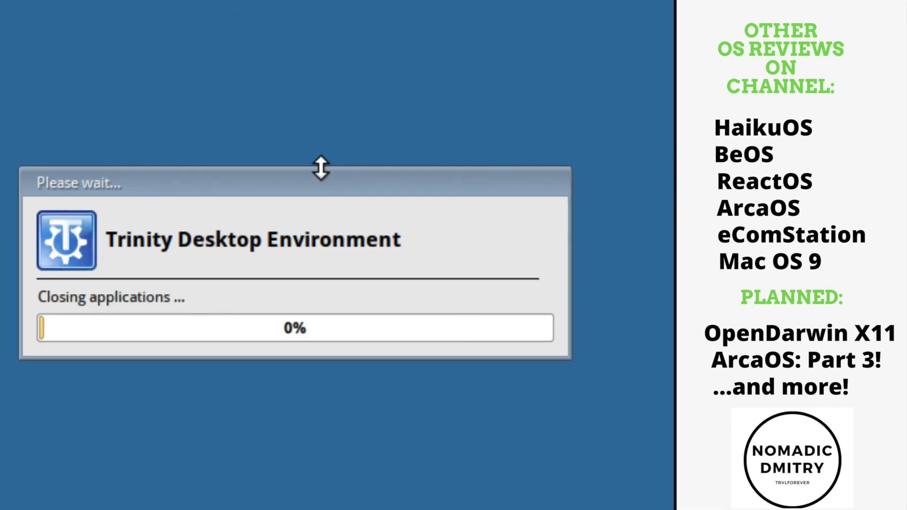